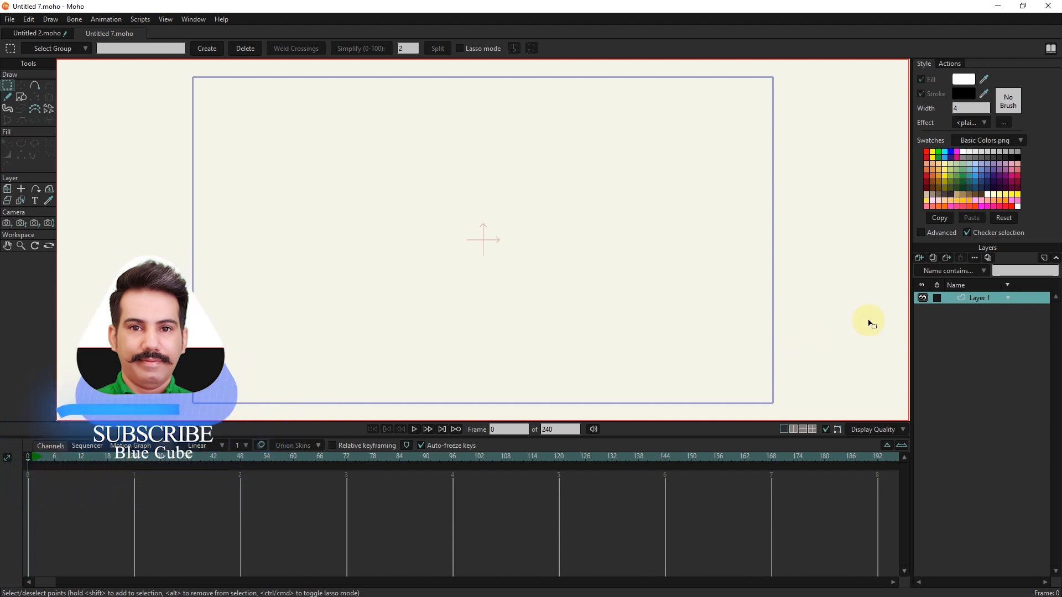
Step: Rename Layer 1 to 'chandelier'
double_click(978, 298)
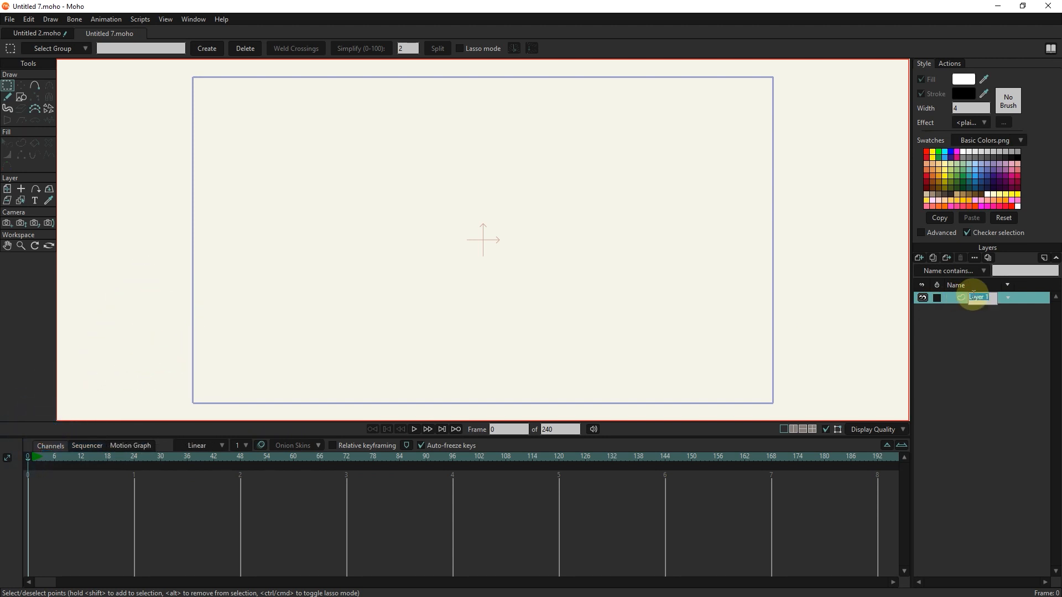
text(chandelier)
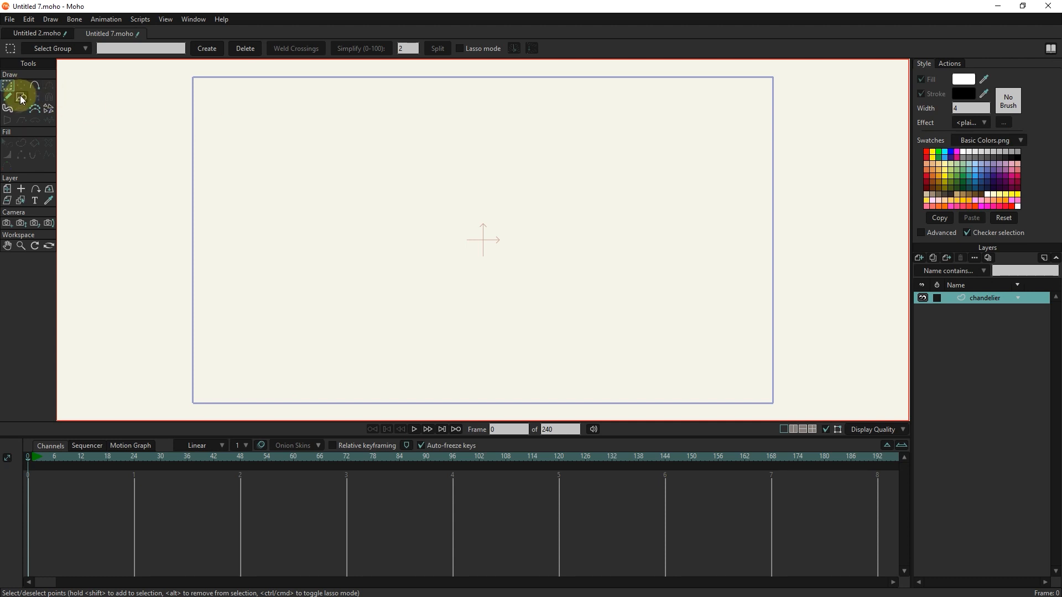
Step: Draw a white oval near the canvas centre as the lamp shade base
click(21, 98)
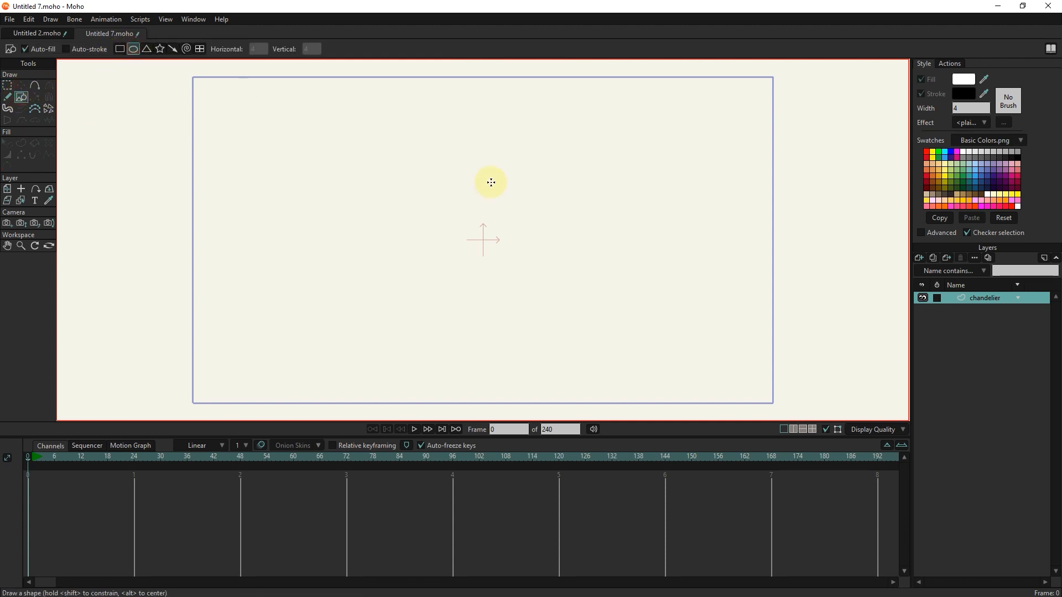
drag(490, 181, 403, 285)
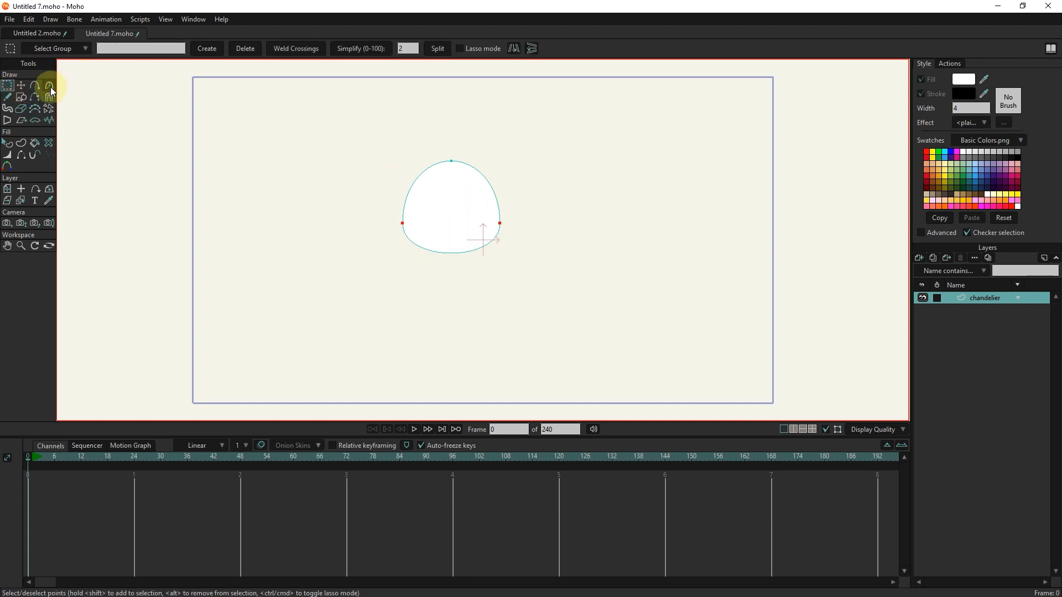
Step: Reshape the oval into a bell with a taller peak and curved bottom edge
click(39, 85)
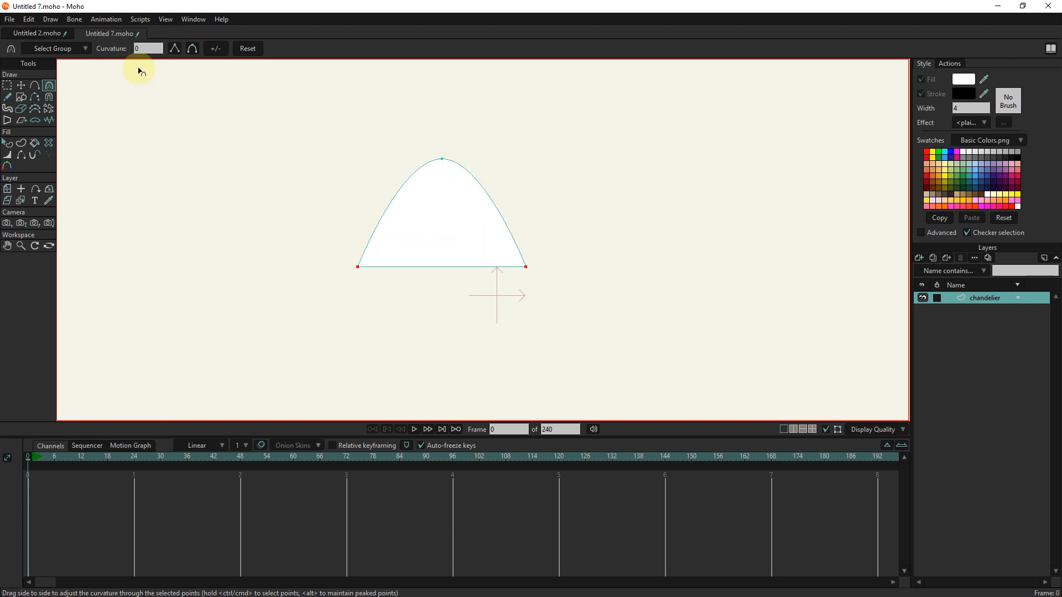
click(18, 85)
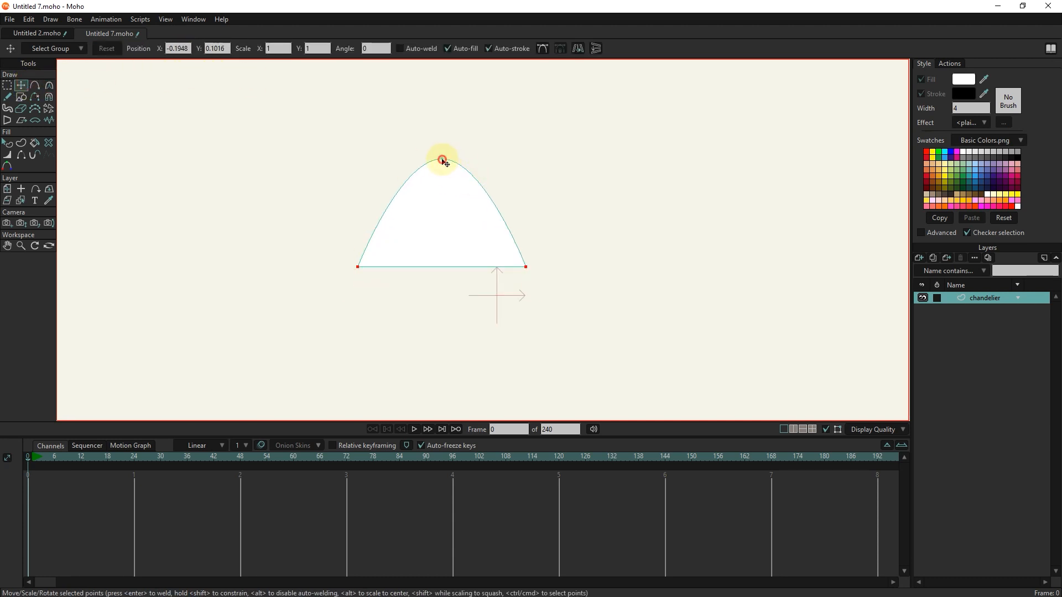
drag(441, 161, 442, 147)
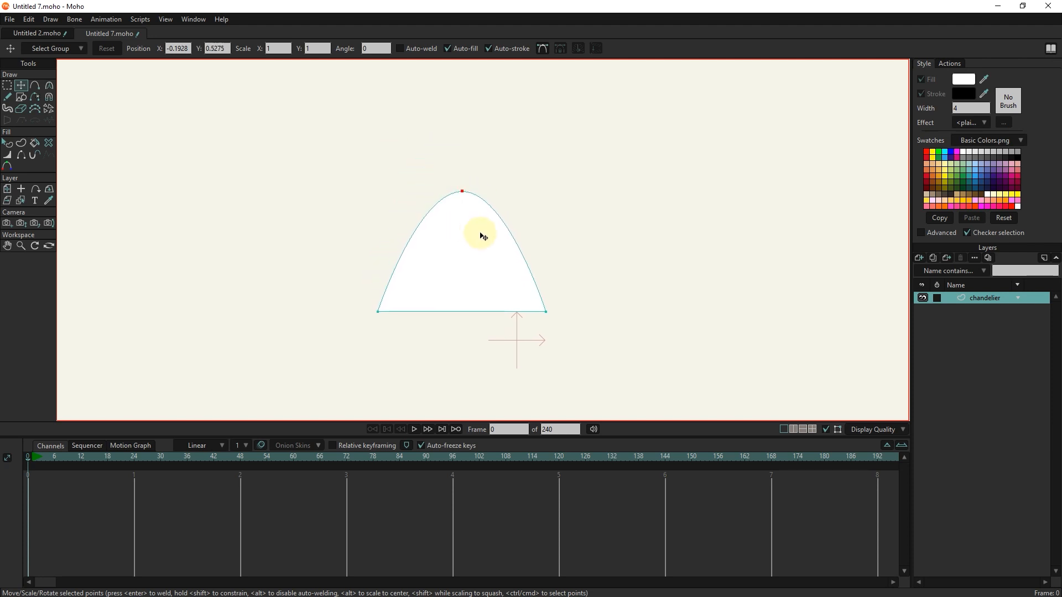
mouse_move(116, 124)
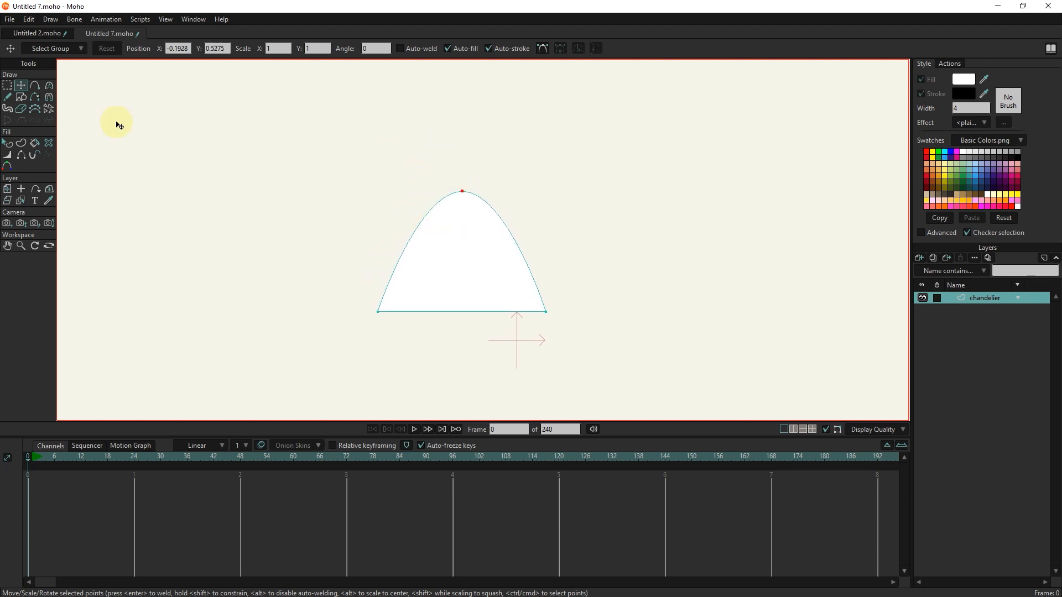
click(7, 86)
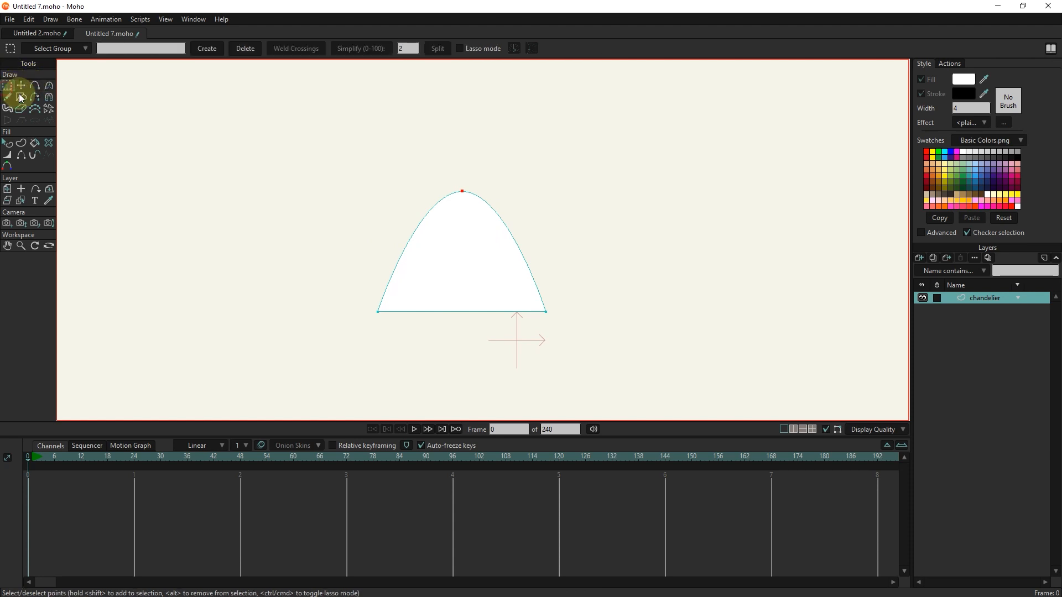
click(48, 85)
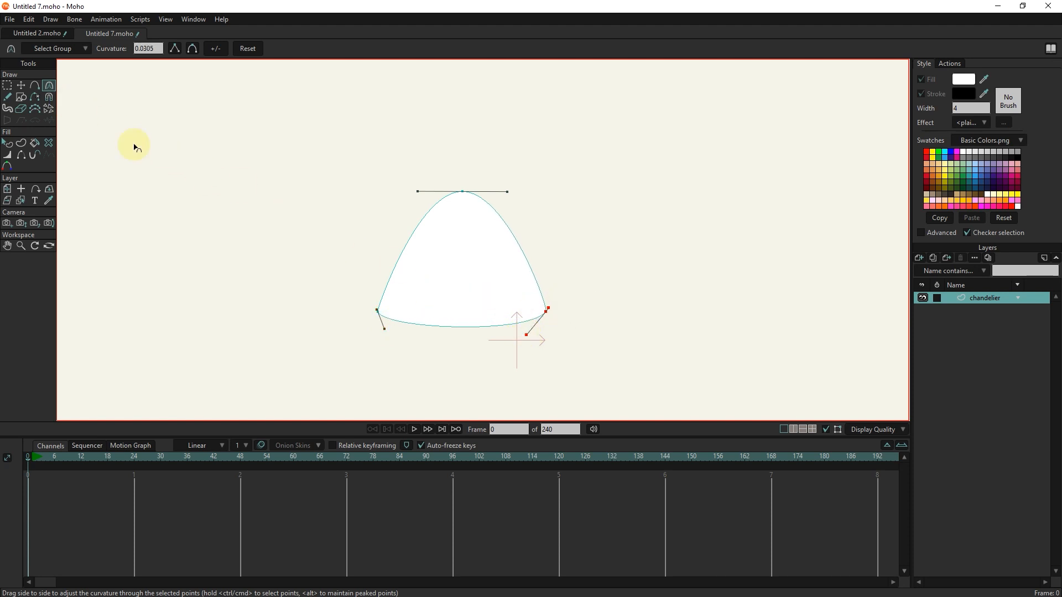
Step: Fill the shade's inner opening with dark dusty pink A77979
click(20, 97)
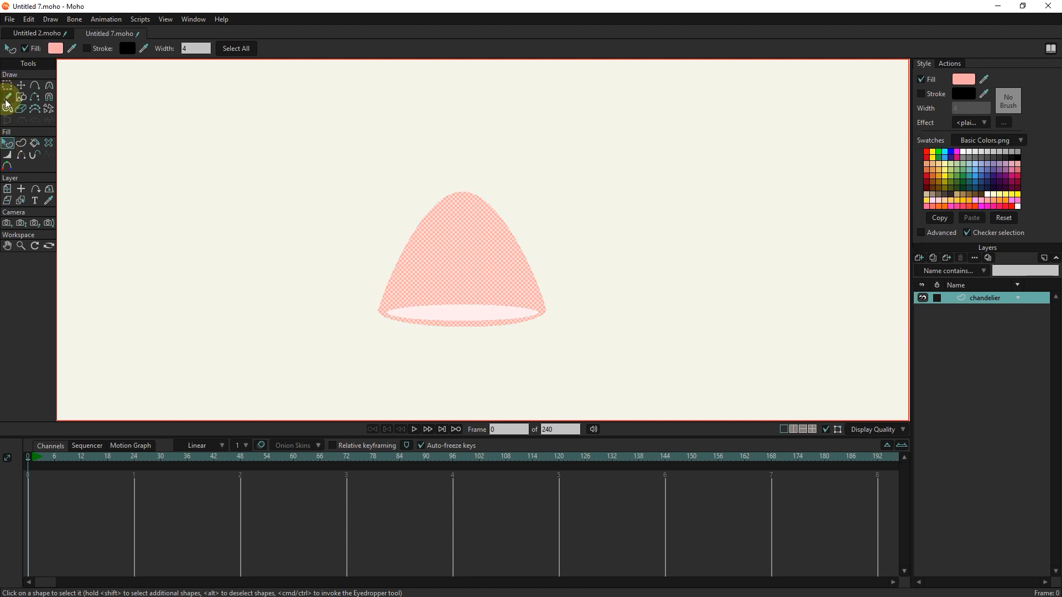
click(963, 79)
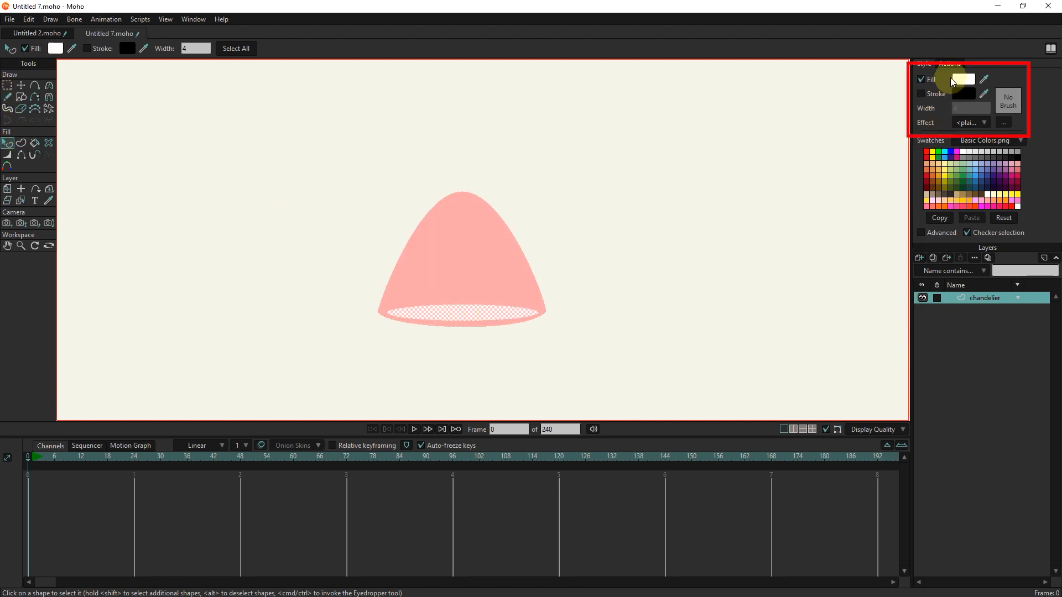
click(965, 79)
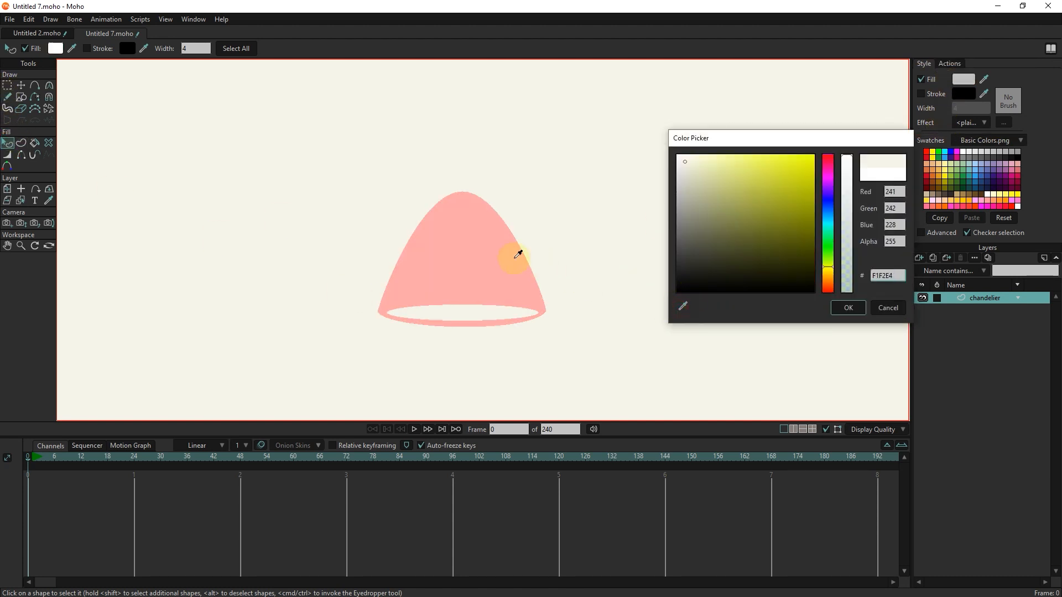
click(714, 204)
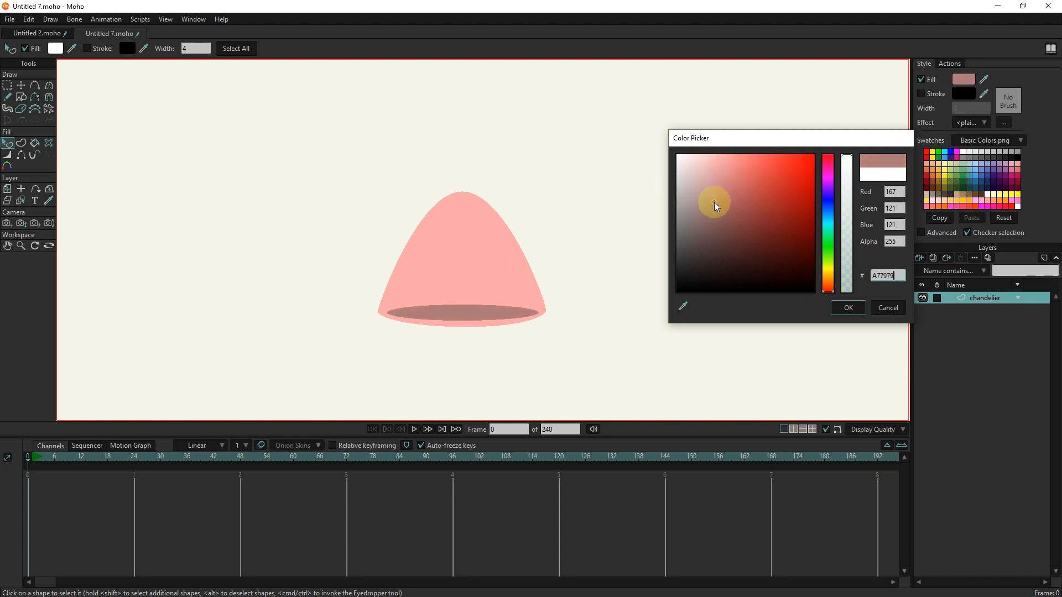
click(848, 307)
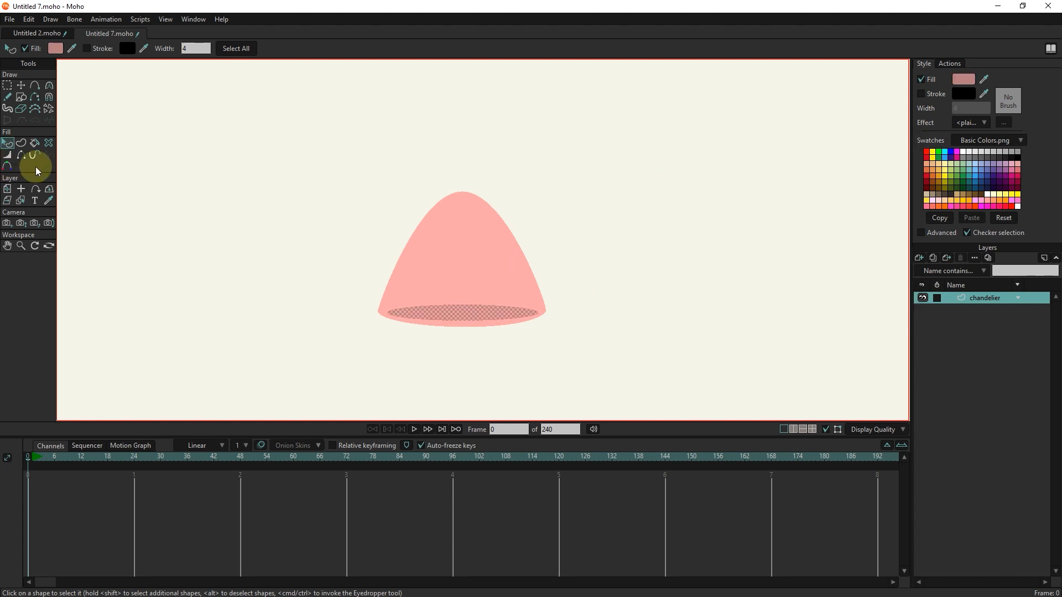
Step: Give the lamp shade body a pink E29191 outline stroke
click(921, 79)
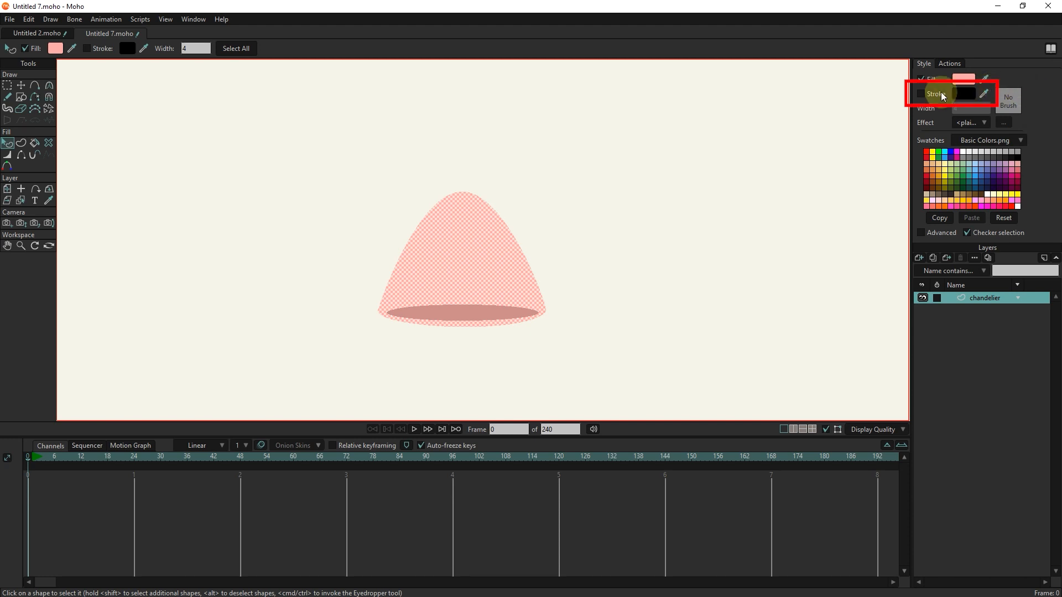
click(920, 94)
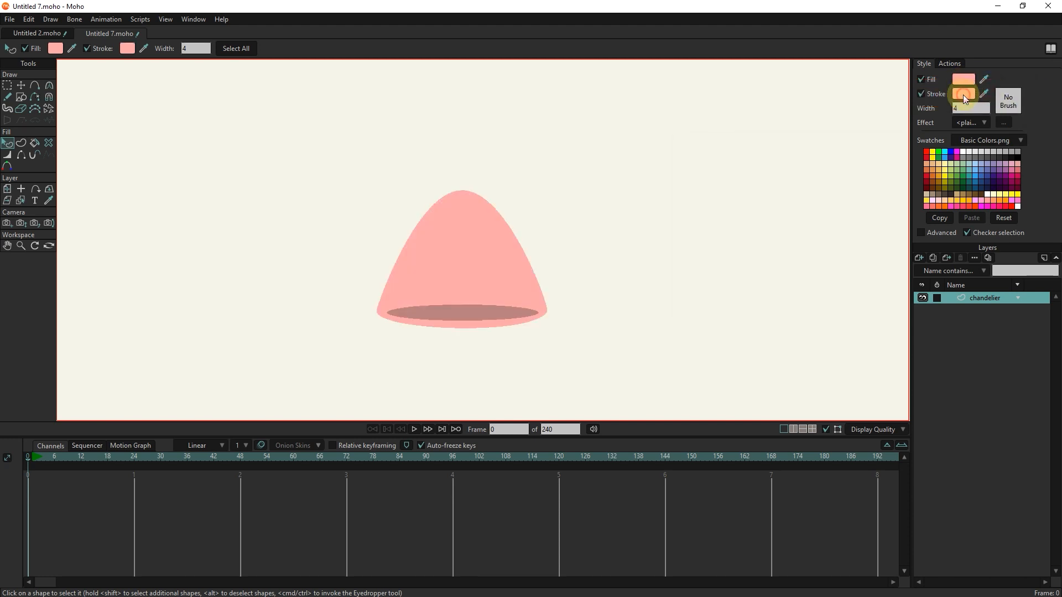
click(964, 94)
text(E29191)
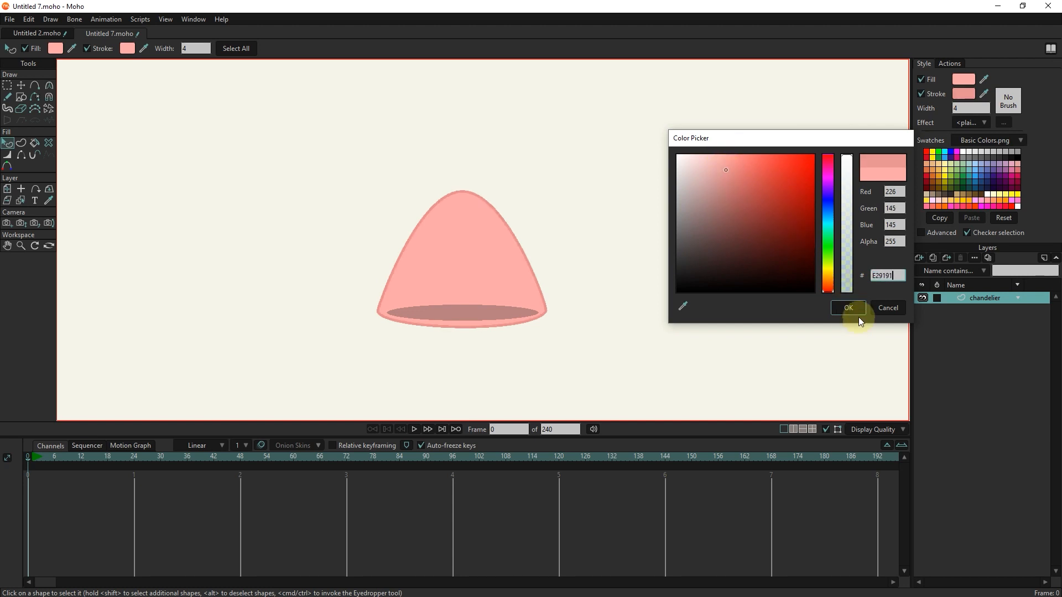
click(848, 308)
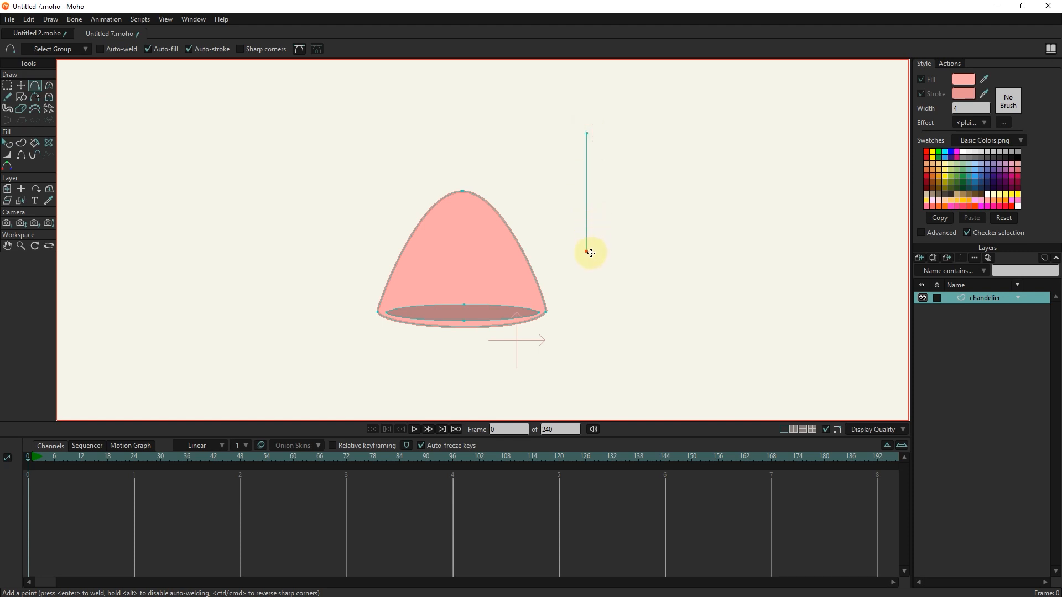
Step: Attach the line to the shade top as a cord and move the lamp toward the frame top
click(18, 144)
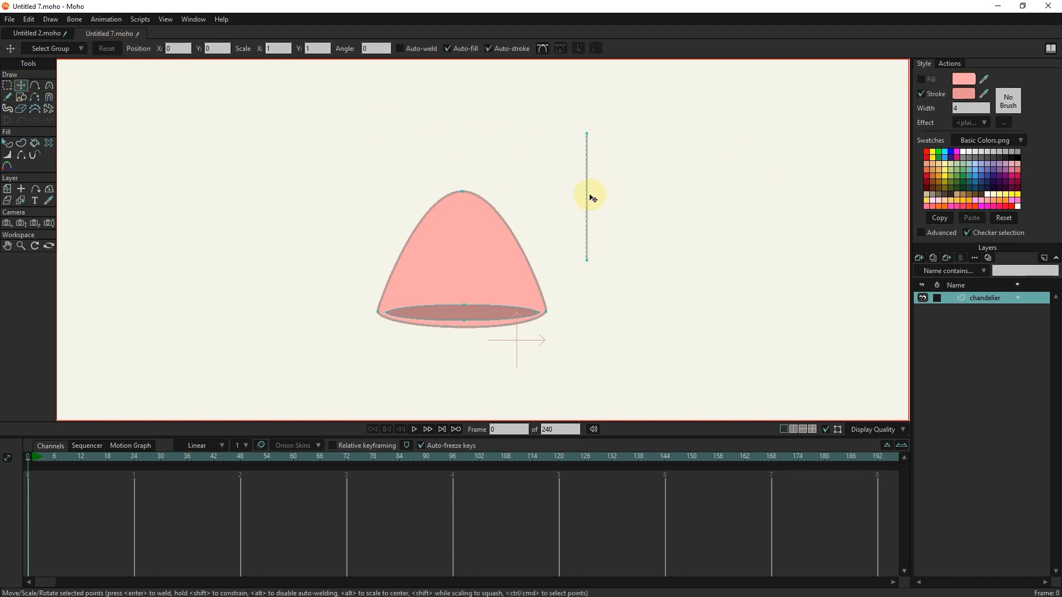
drag(587, 196, 462, 123)
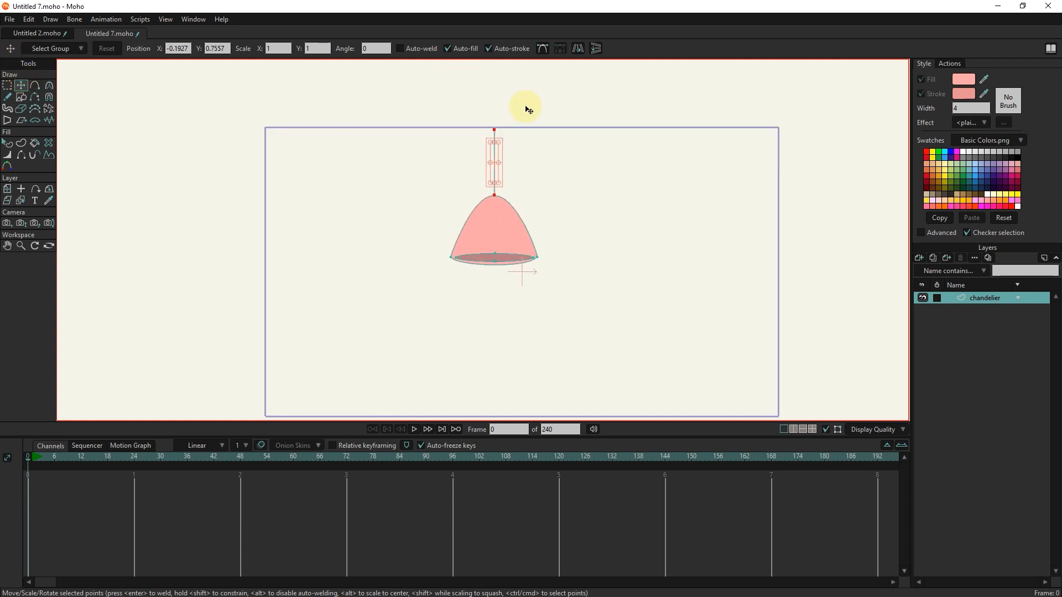
click(32, 85)
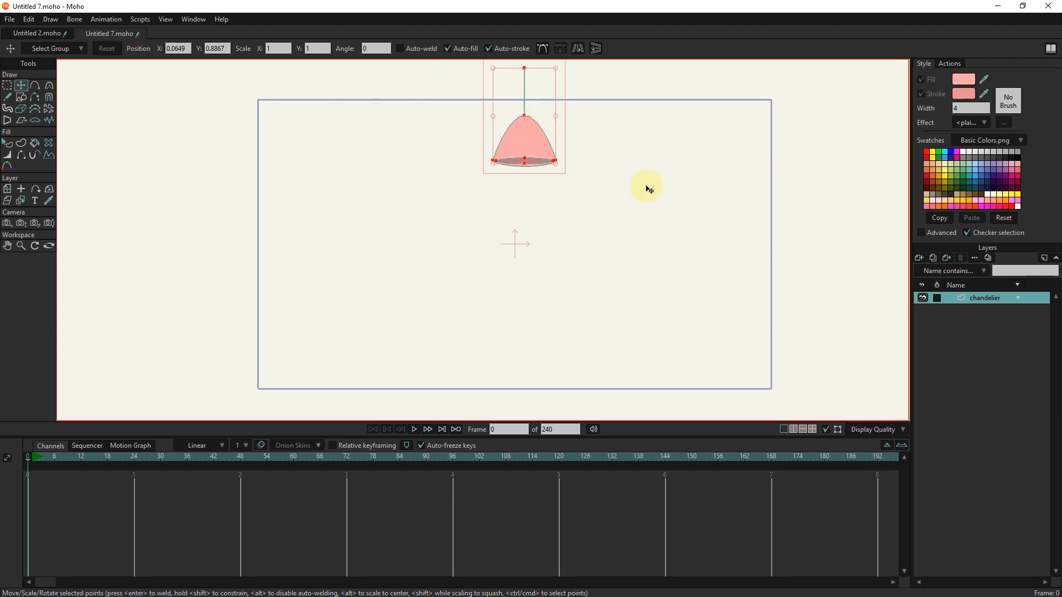
drag(646, 188, 564, 180)
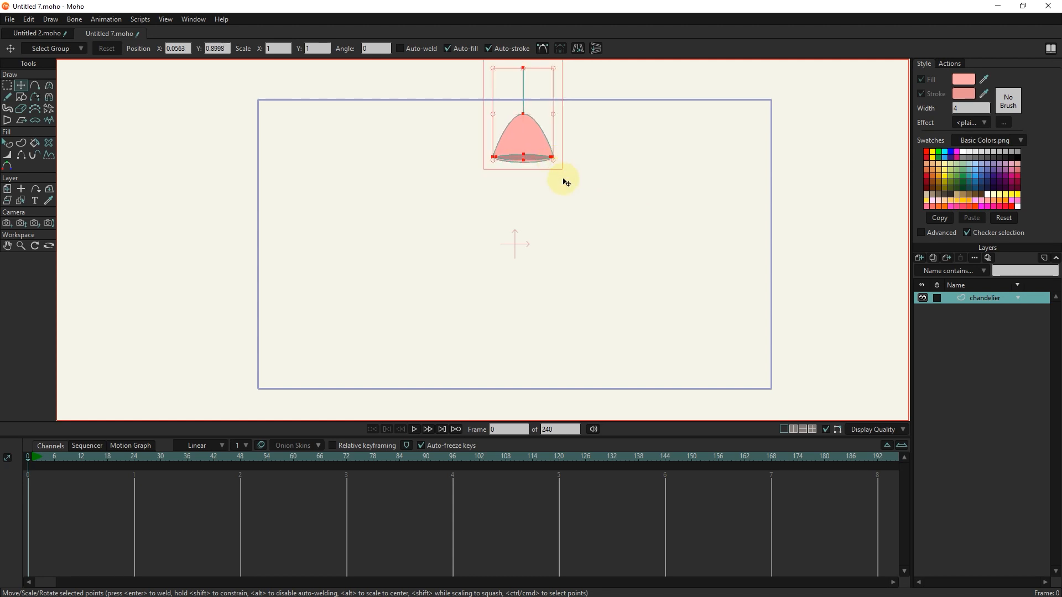
Step: Add a background layer and draw a dark grey rectangle covering the whole frame
click(919, 258)
text(background)
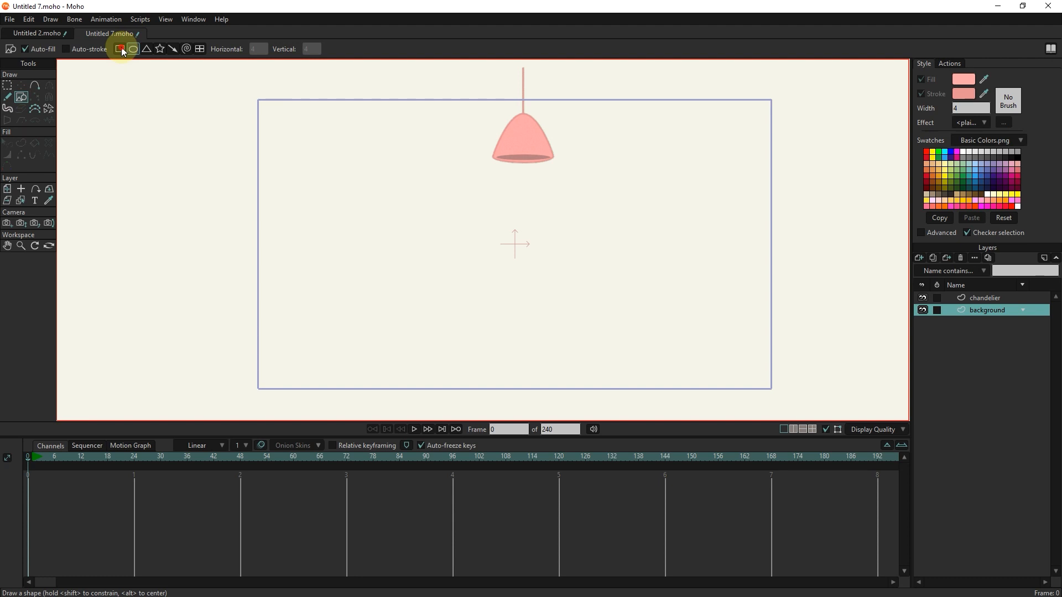
drag(257, 87, 789, 405)
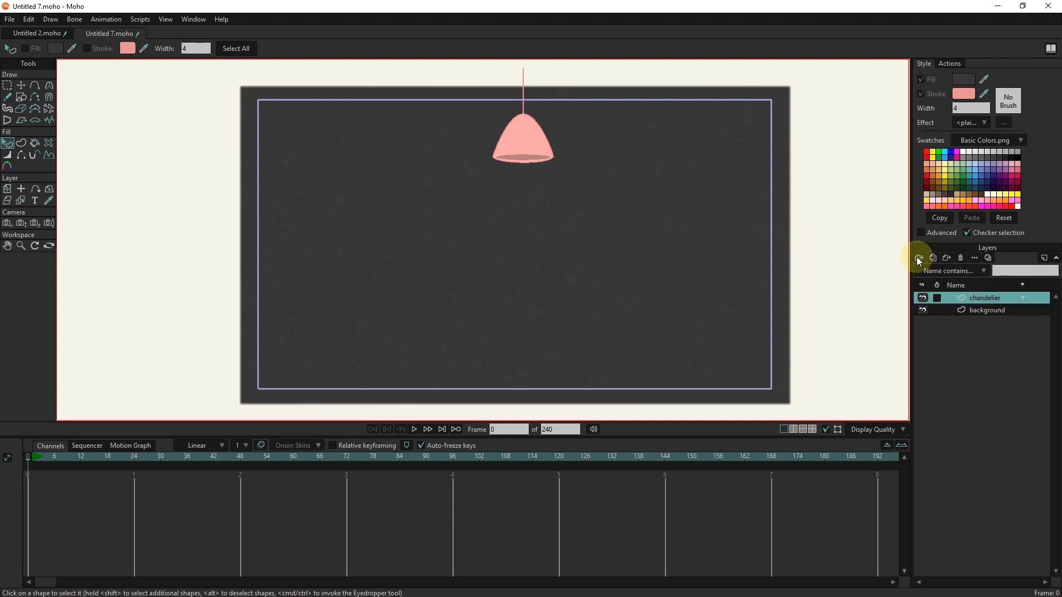
Step: Add a LIGHT layer with a tall pale yellow FFF8AA beam below the shade
click(918, 258)
text(LIGHT)
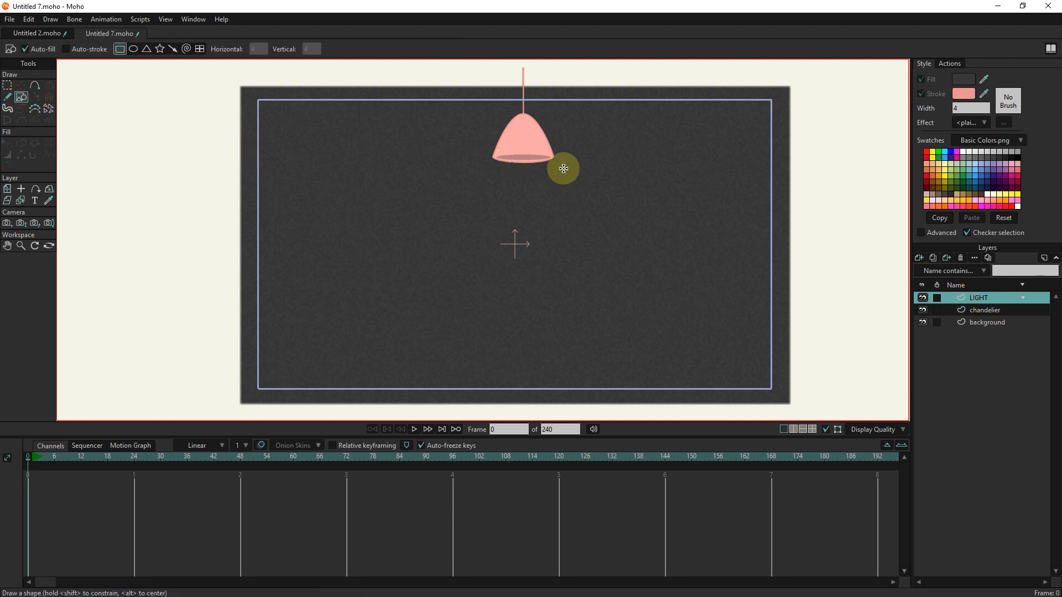
drag(564, 168, 480, 371)
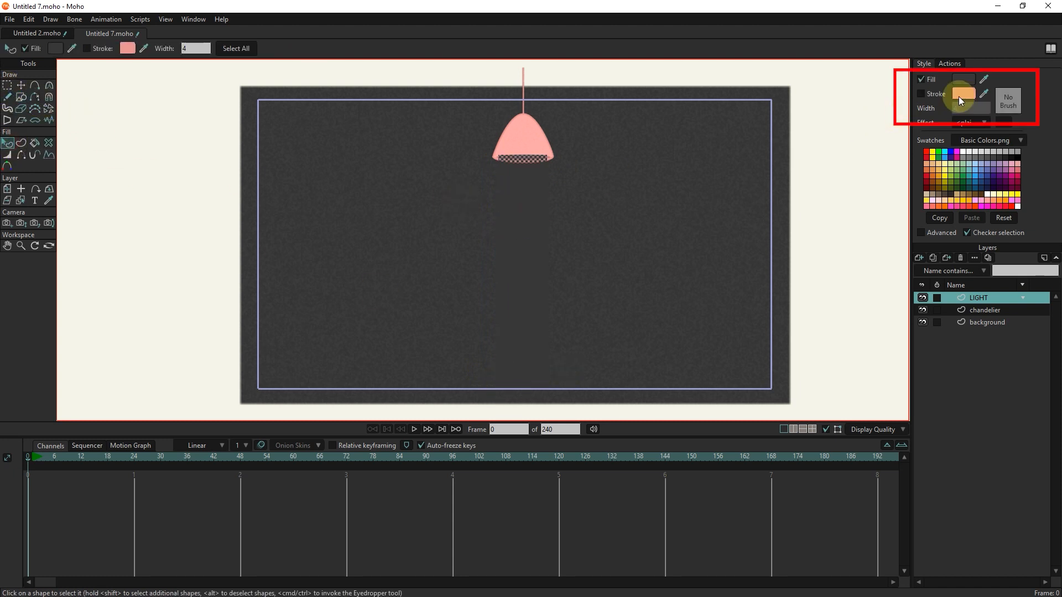
click(963, 79)
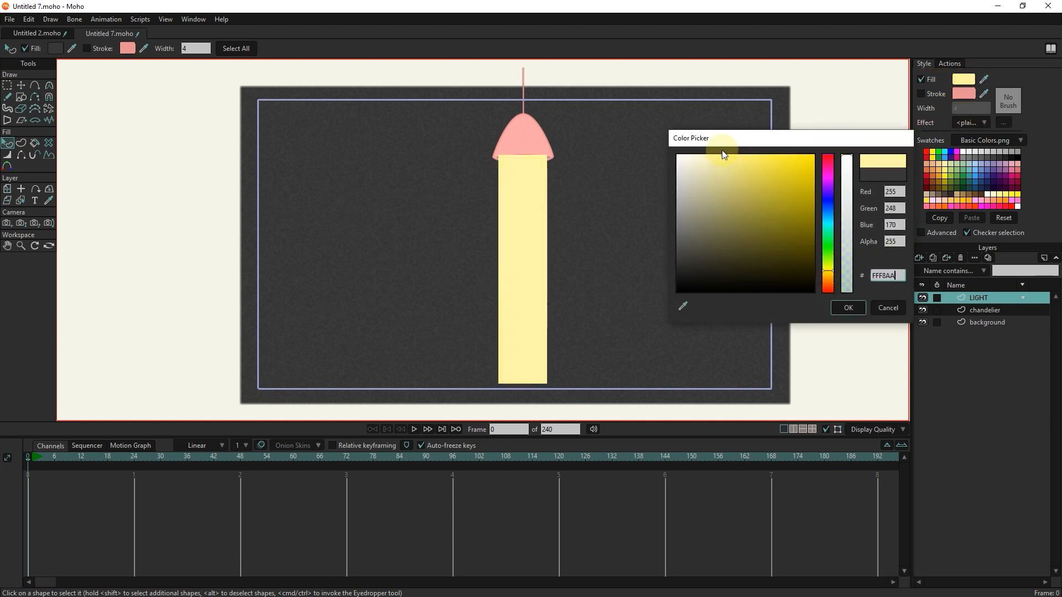
click(848, 308)
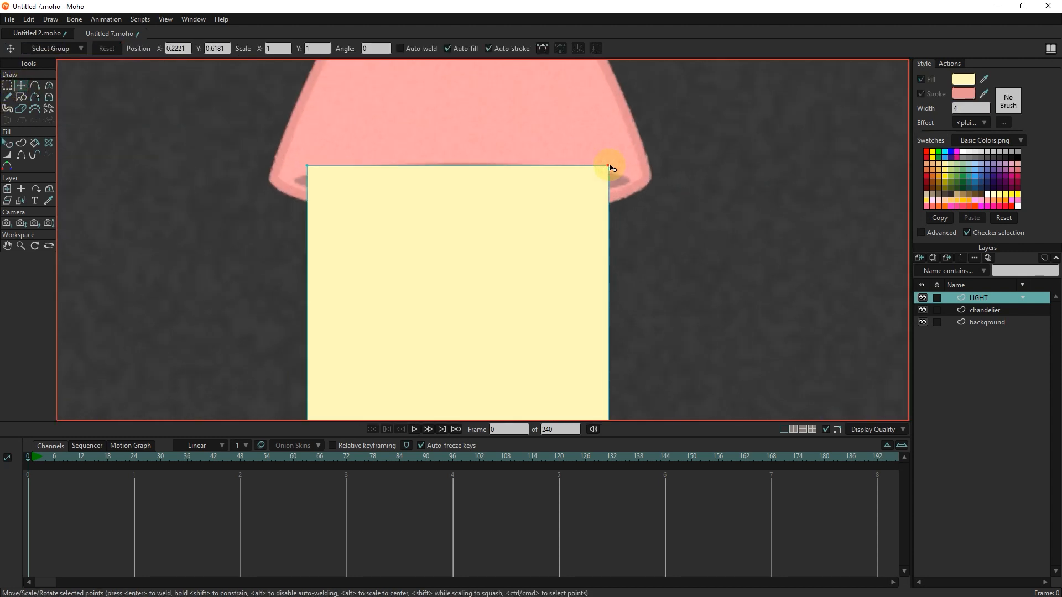
Step: Fit the light's top corners to the shade rim and curve its top edge
drag(608, 168, 626, 181)
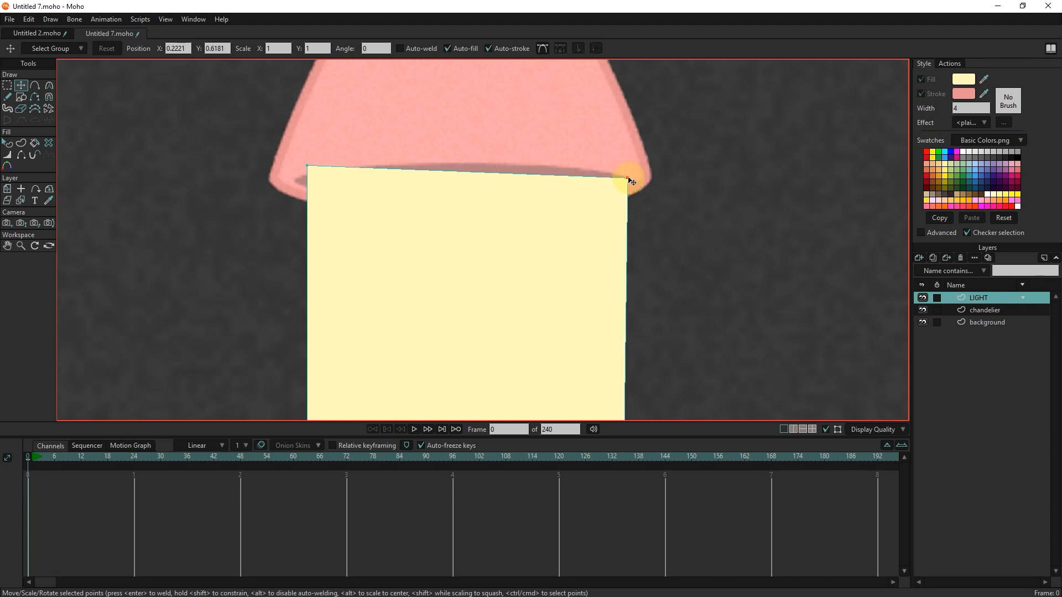
drag(626, 178, 314, 166)
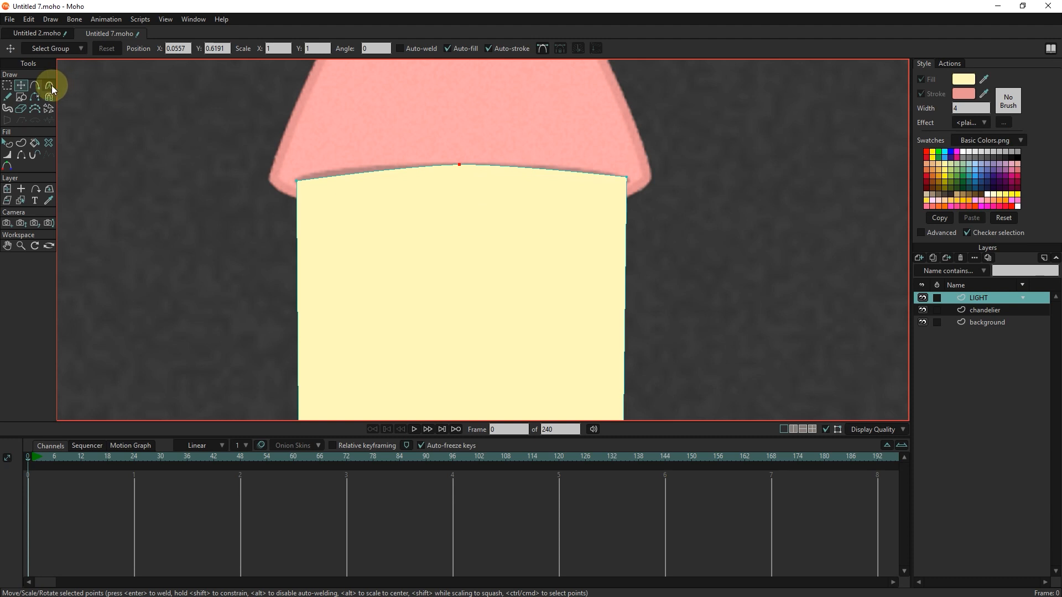
click(47, 86)
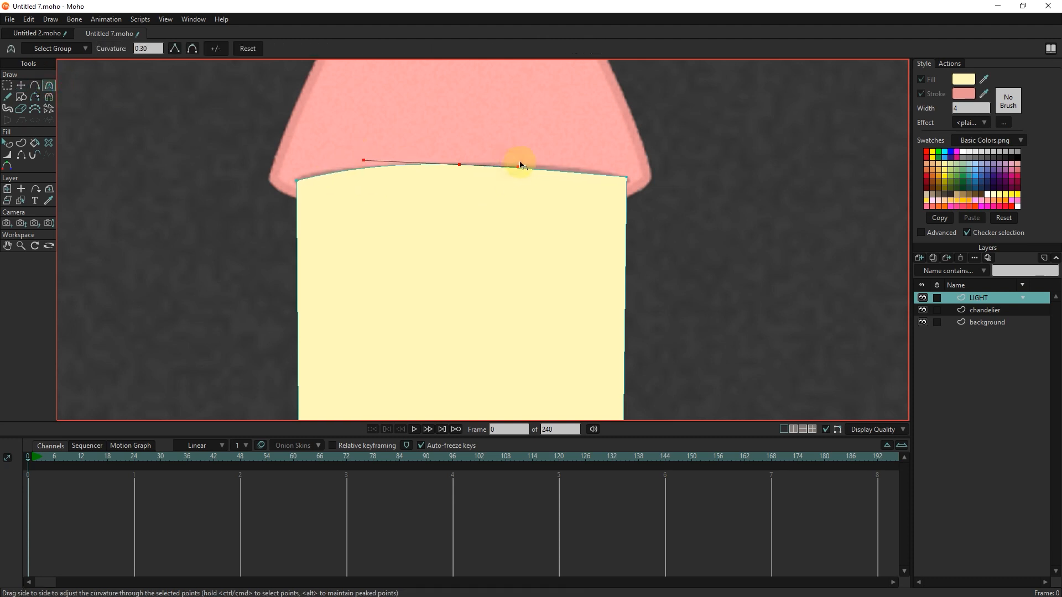
drag(518, 165, 378, 154)
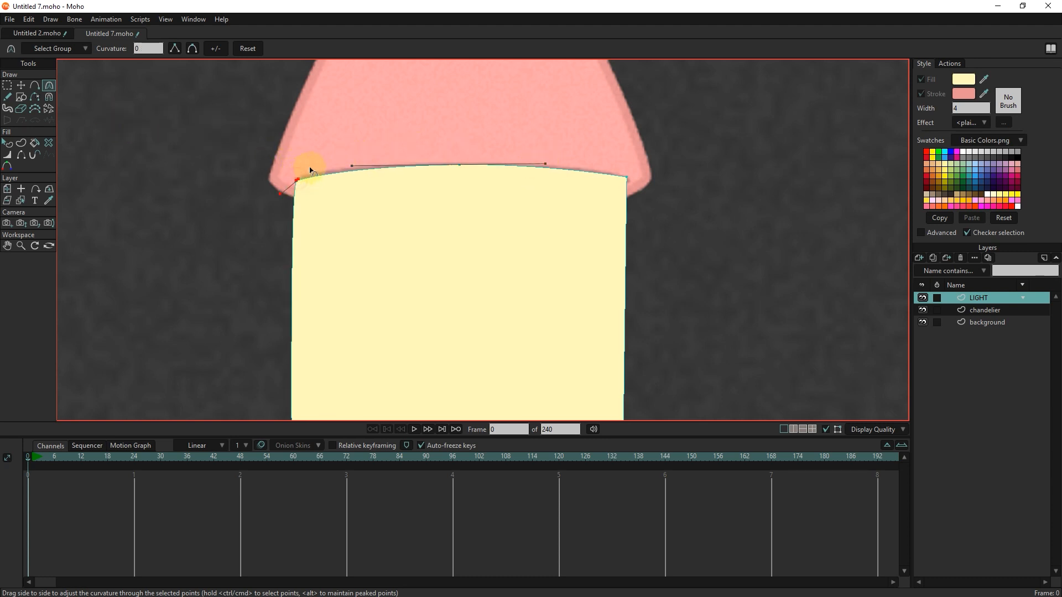
drag(310, 169, 276, 192)
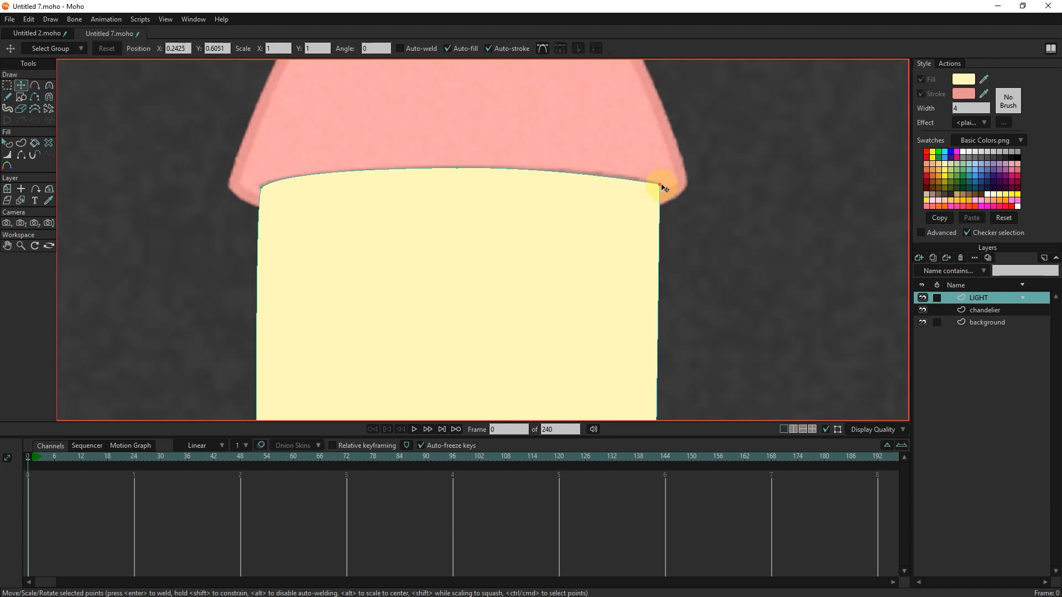
Step: Round off the light's top-right corner under the shade
click(46, 89)
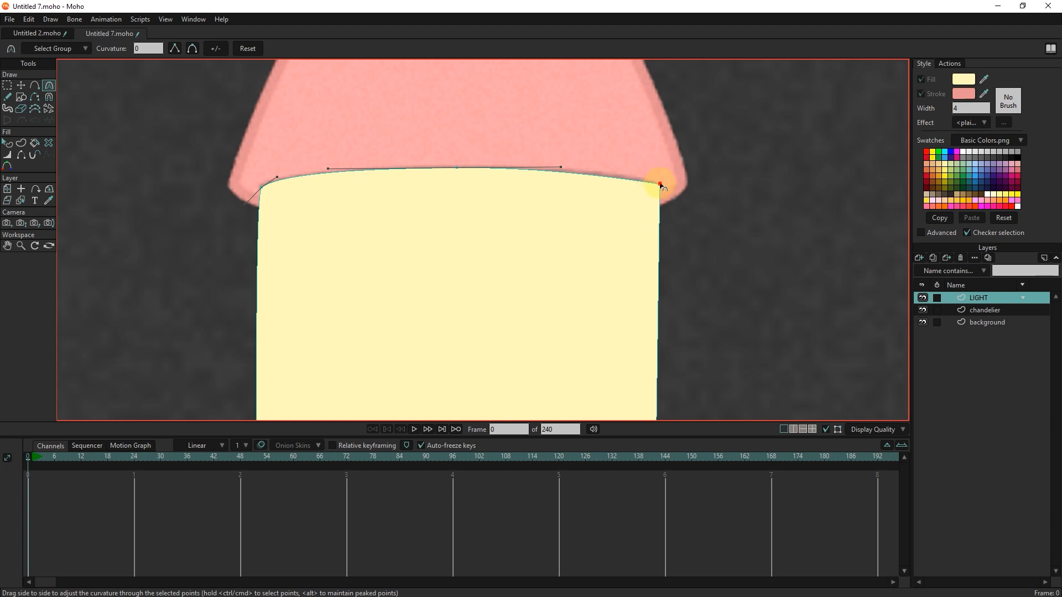
drag(660, 185, 687, 203)
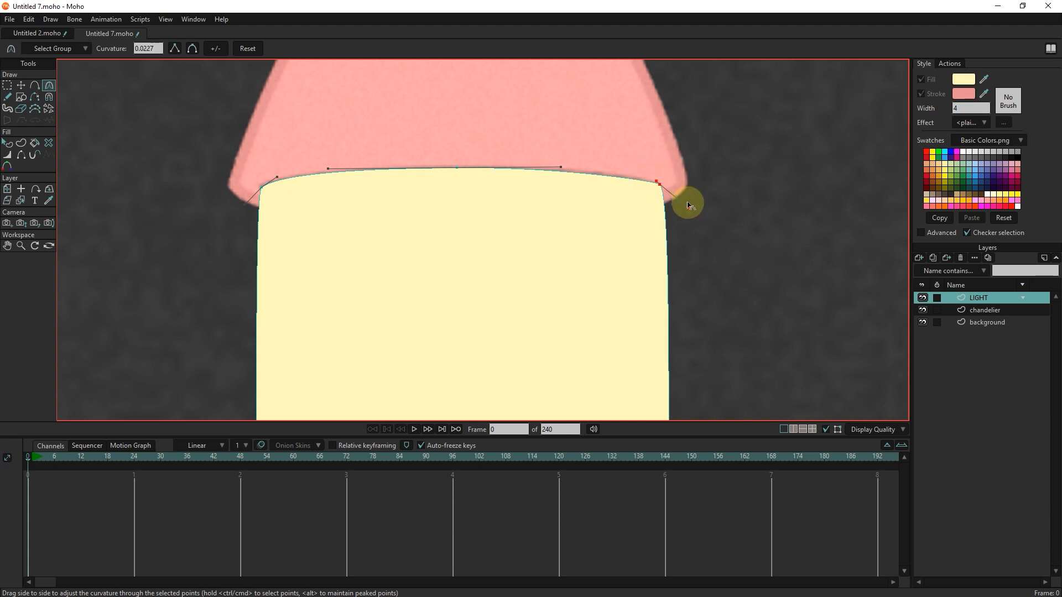
drag(688, 206, 673, 218)
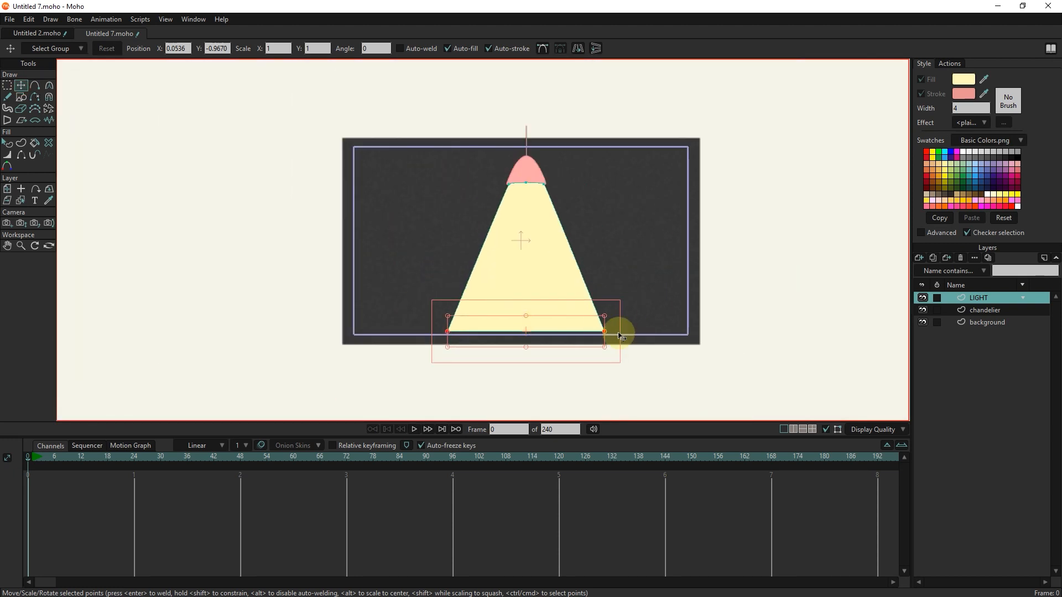
Step: Widen the cone's base and bow its bottom edge into a gentle curve
drag(619, 332, 643, 332)
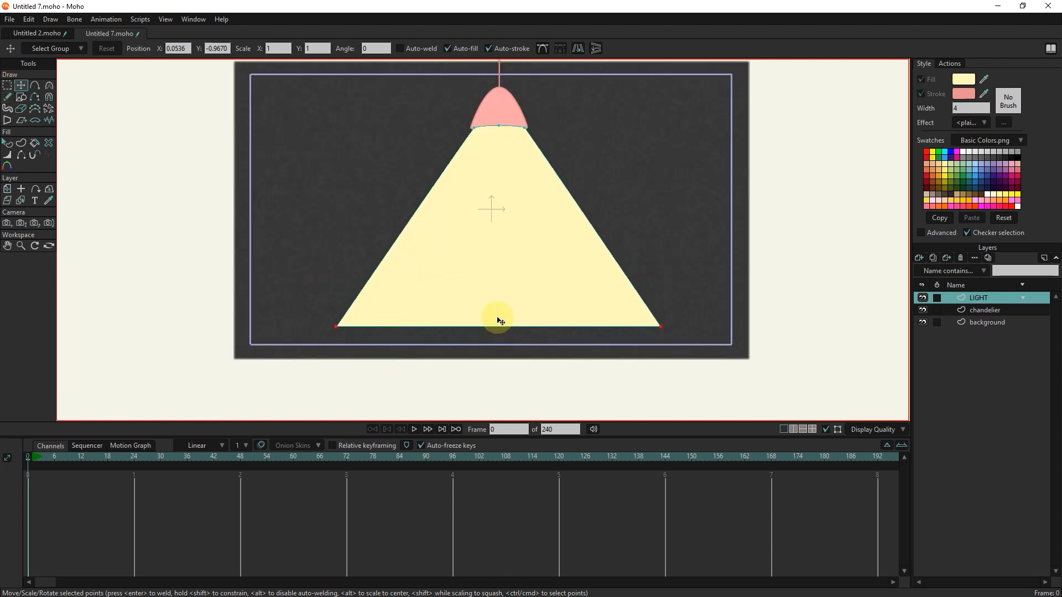
drag(498, 320, 498, 299)
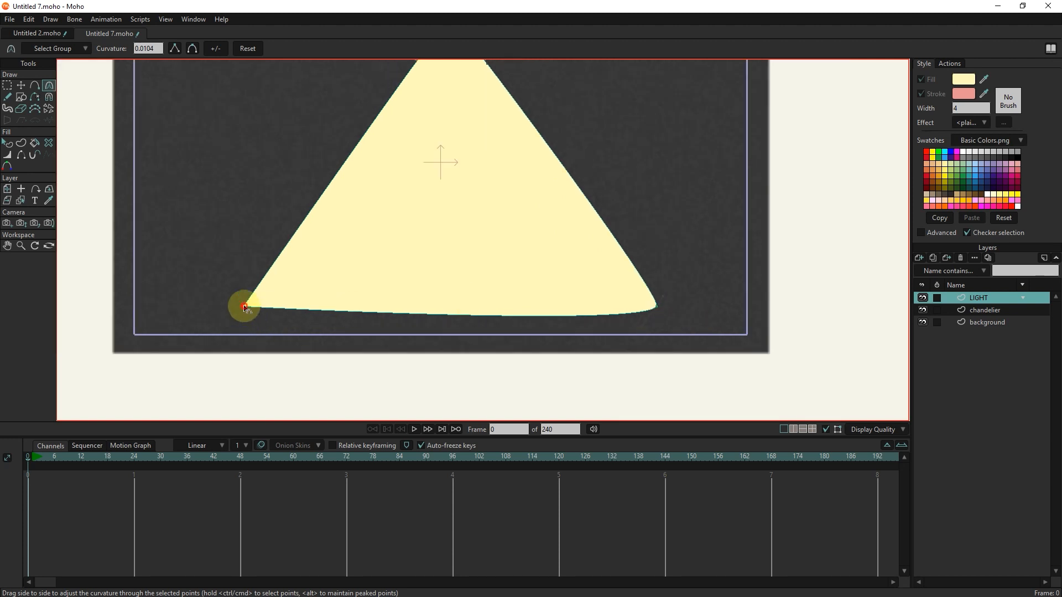
drag(243, 305, 260, 324)
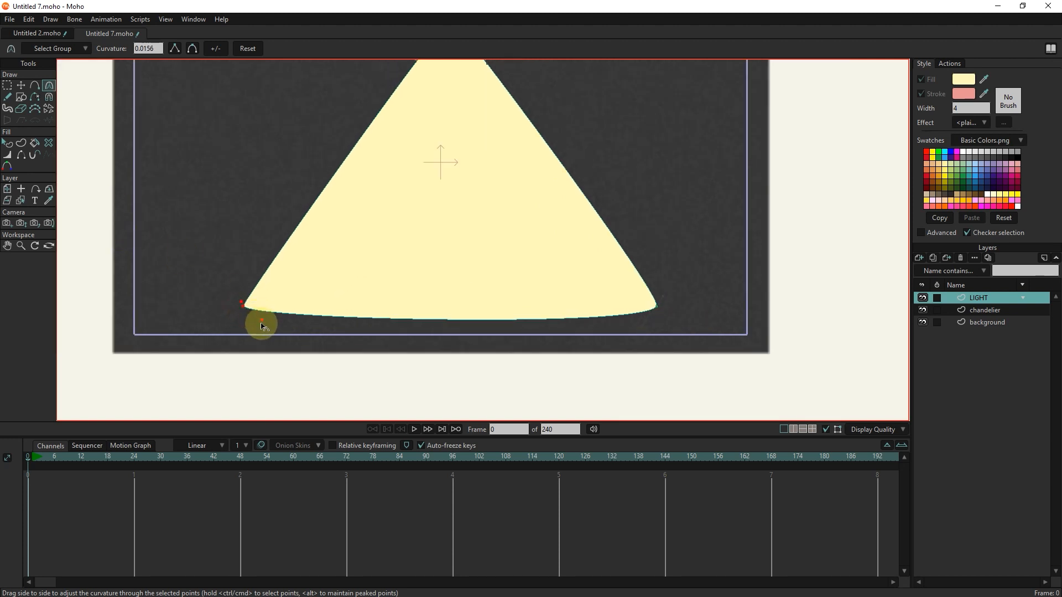
drag(261, 323, 475, 339)
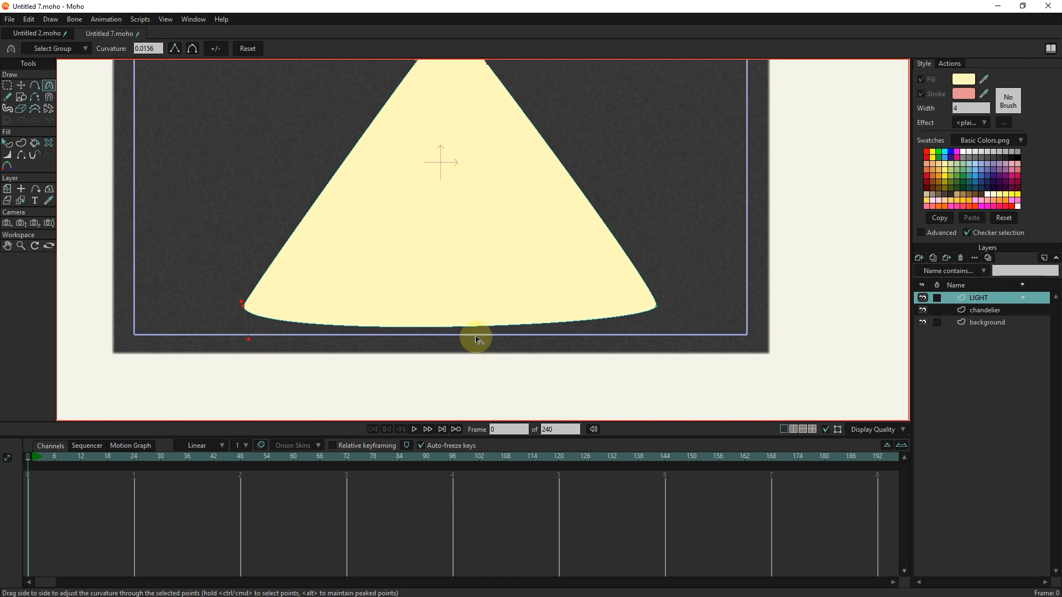
drag(477, 338, 635, 339)
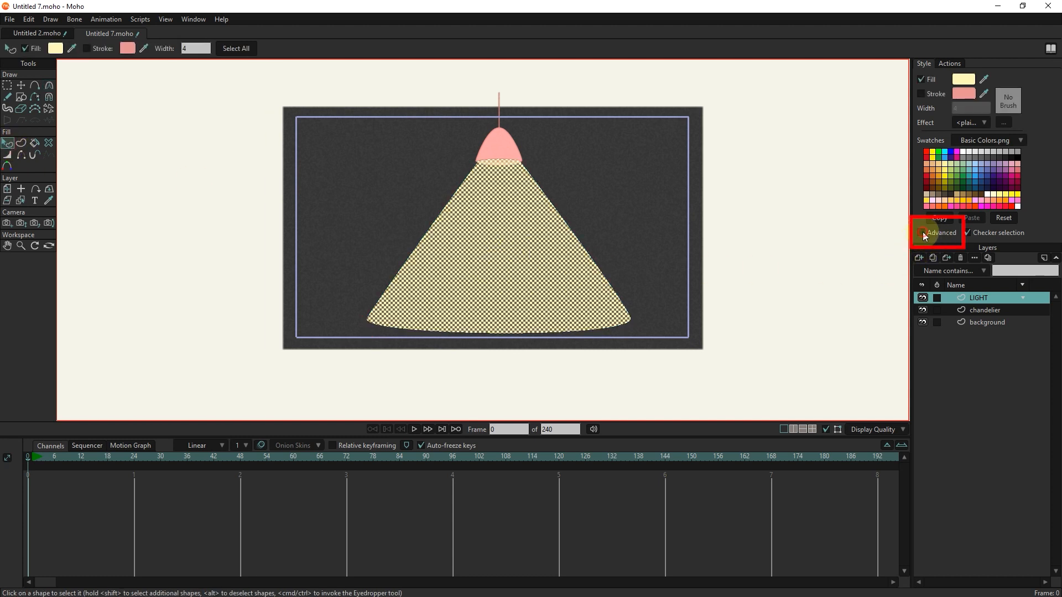
Step: Enable Advanced style settings for the selected light cone
click(922, 232)
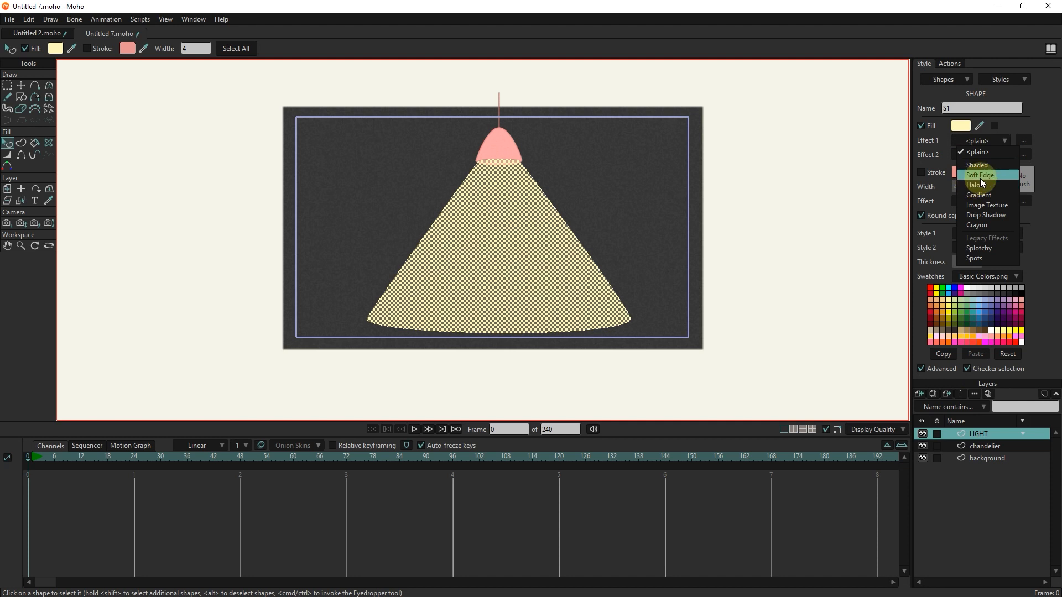
Step: Give the light cone a Soft Edge effect with blur radius about 10.6 and check a test render
click(979, 174)
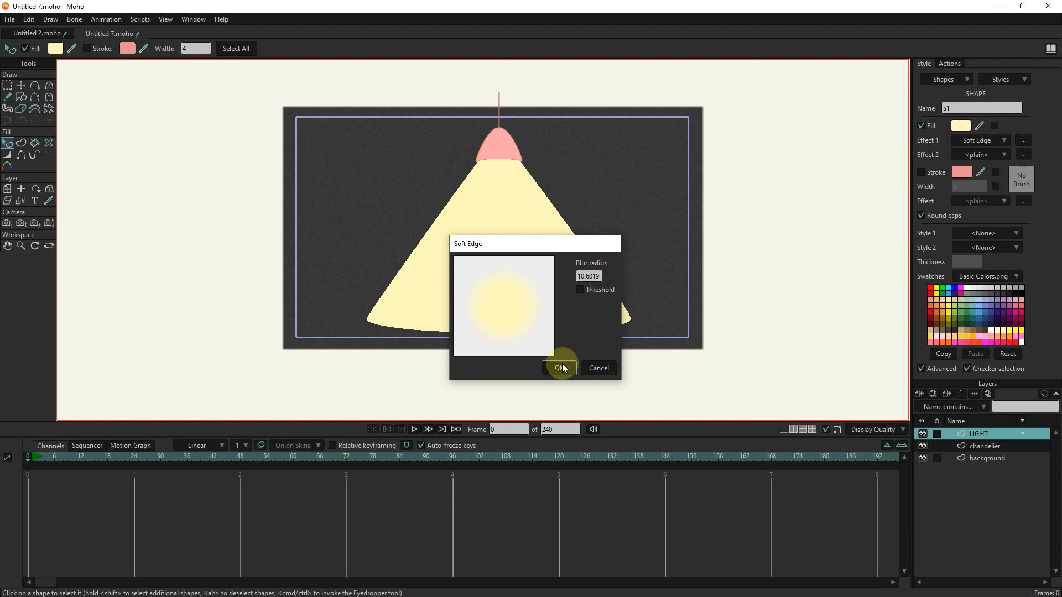
click(559, 367)
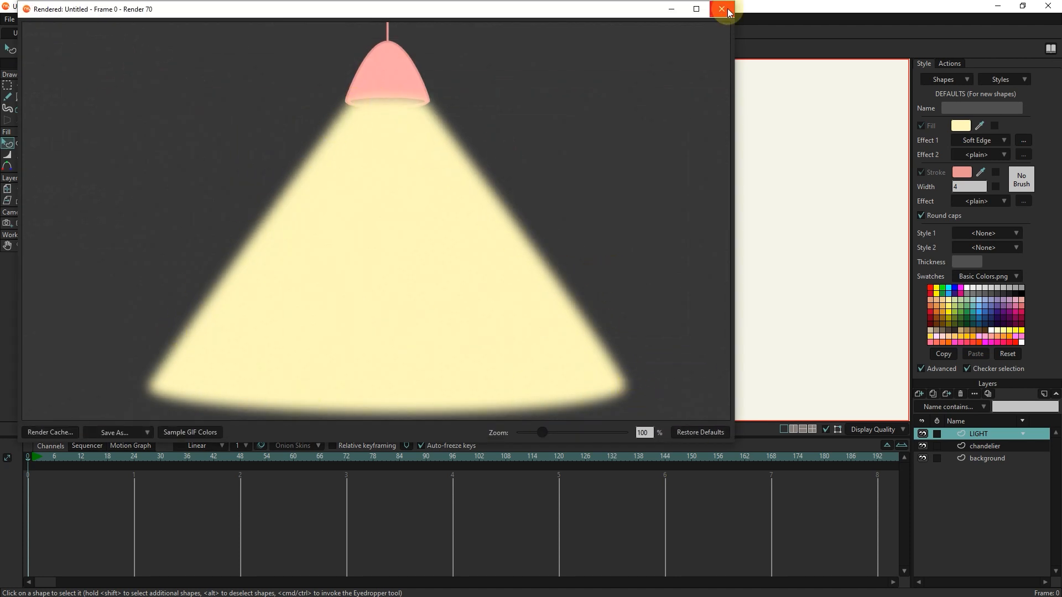
click(720, 10)
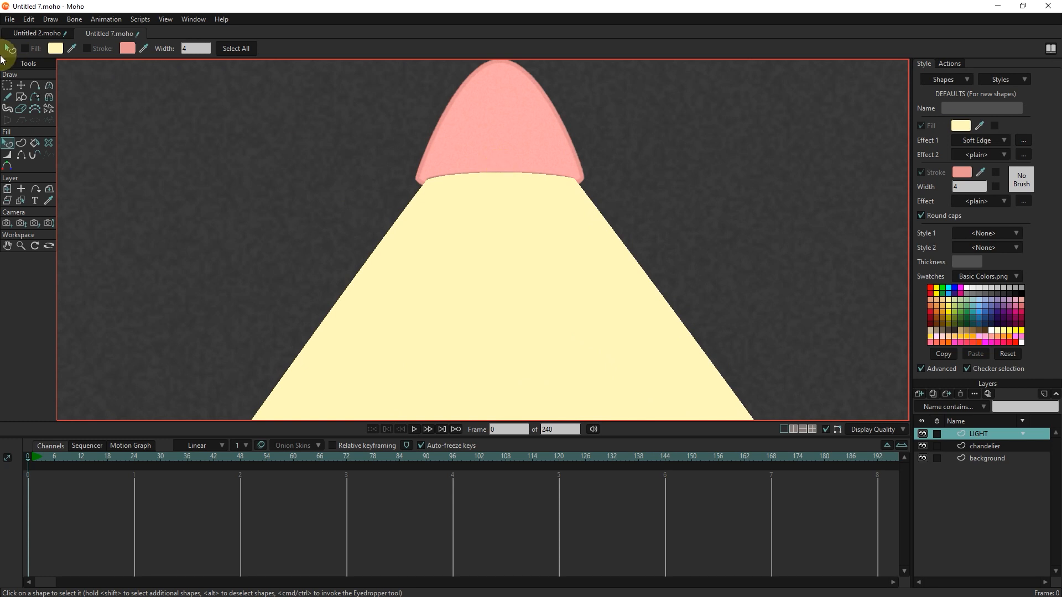
Step: Reselect the light cone shape with Select Shape, ready for a second fill effect
click(8, 100)
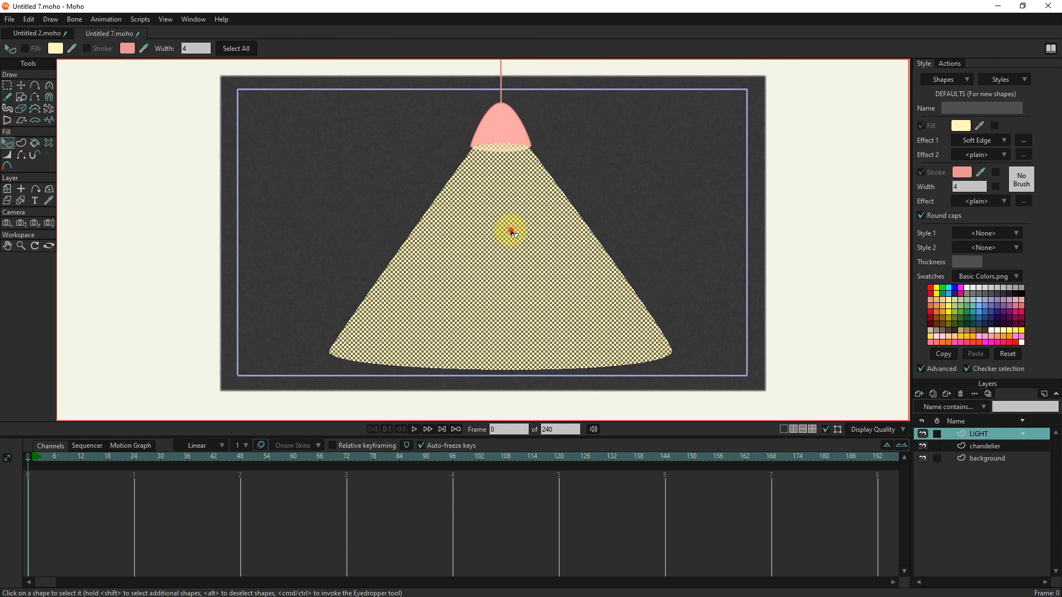
click(980, 155)
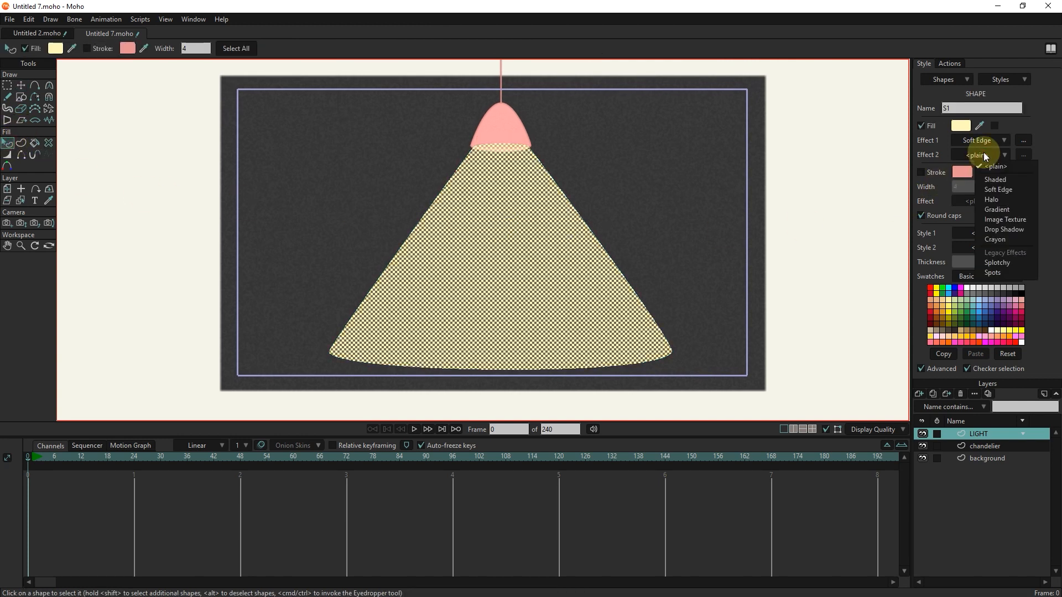
mouse_move(1000, 210)
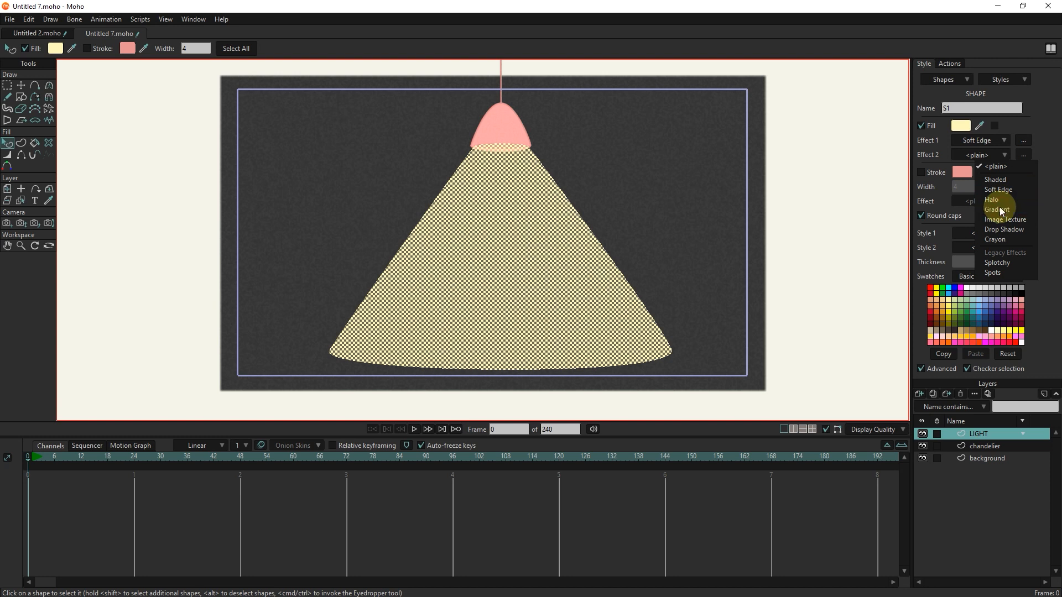
Step: Add a Gradient second effect with transparency, fading a see-through stop into pale yellow
click(997, 209)
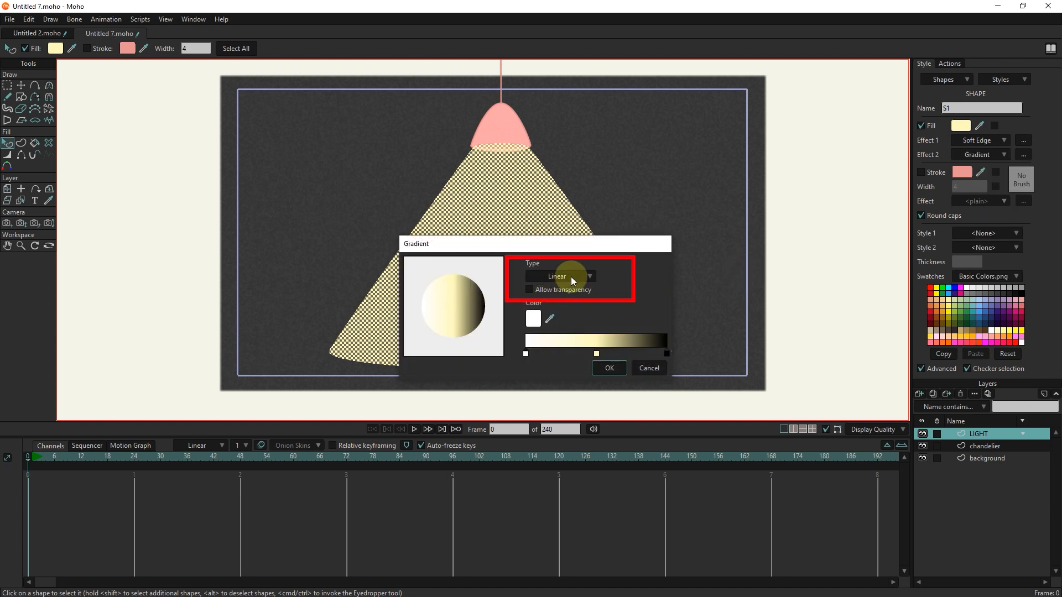
click(530, 289)
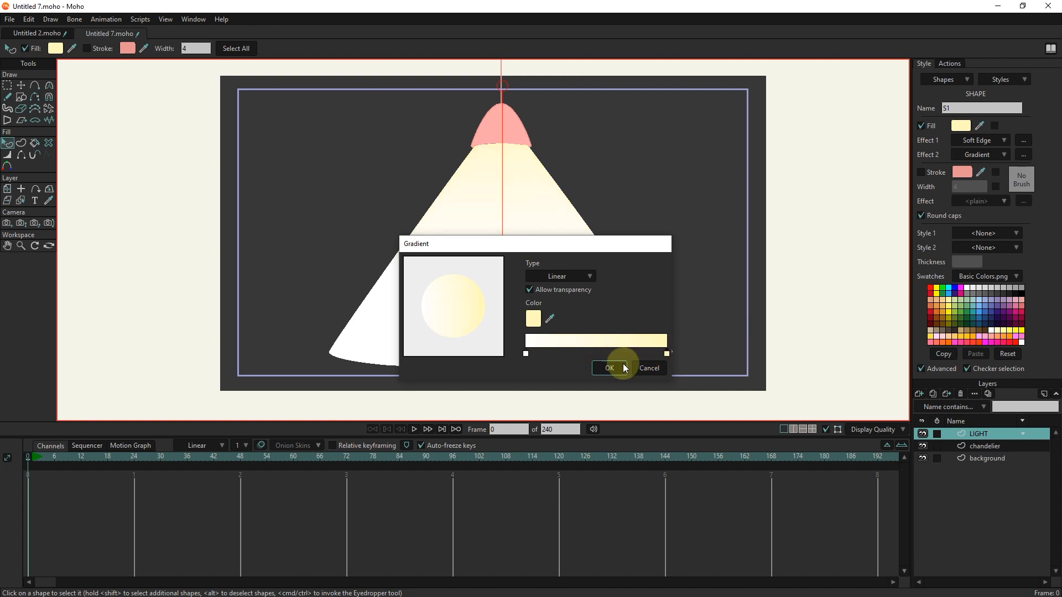
click(533, 318)
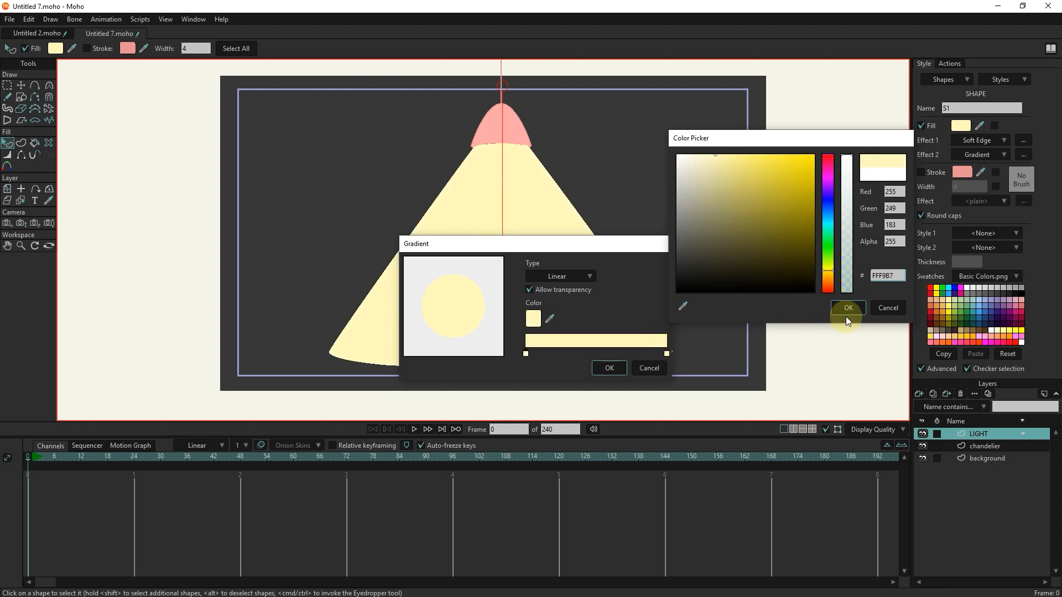
click(848, 307)
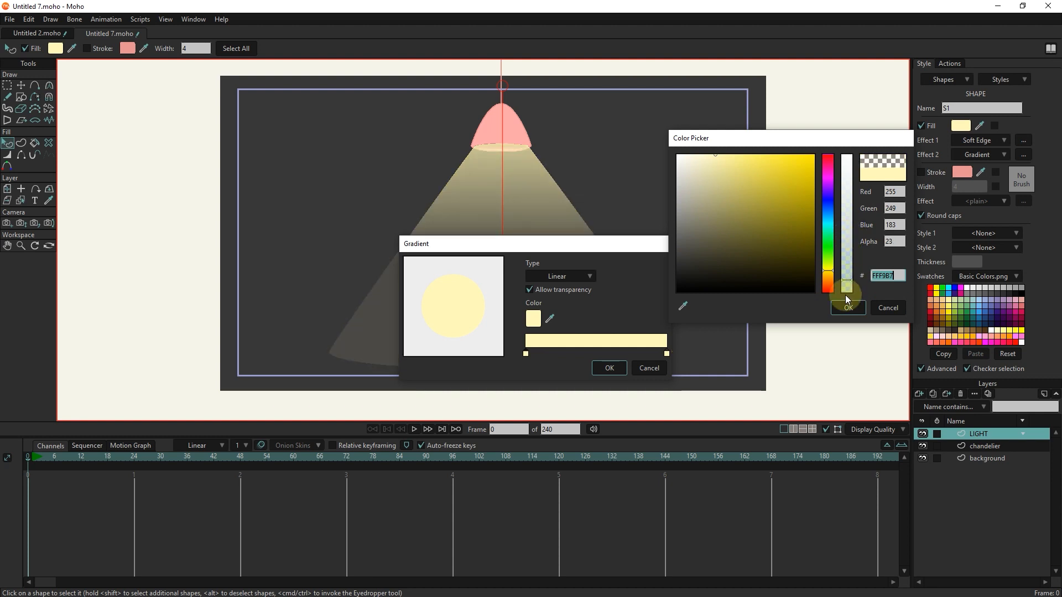
click(848, 308)
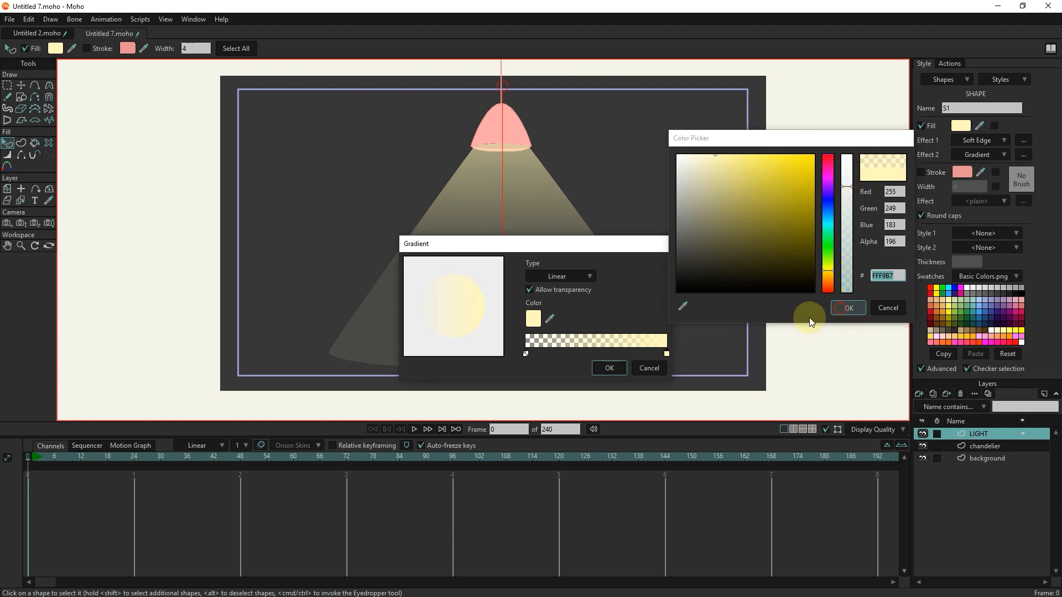
click(848, 307)
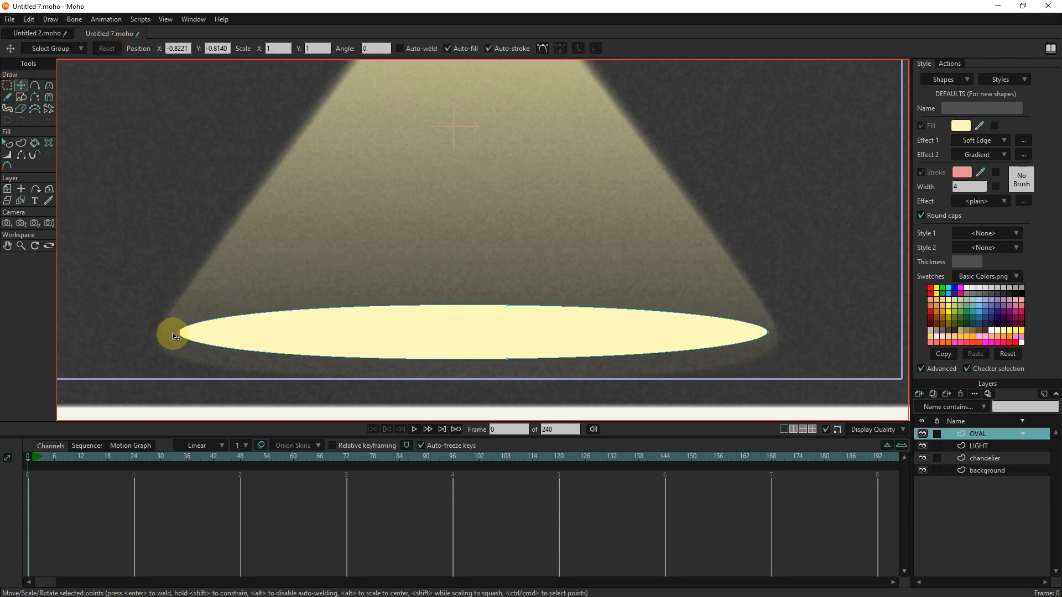
Step: Stretch the OVAL layer's ellipse points so its ends meet the light cone's base edges
drag(173, 335, 778, 332)
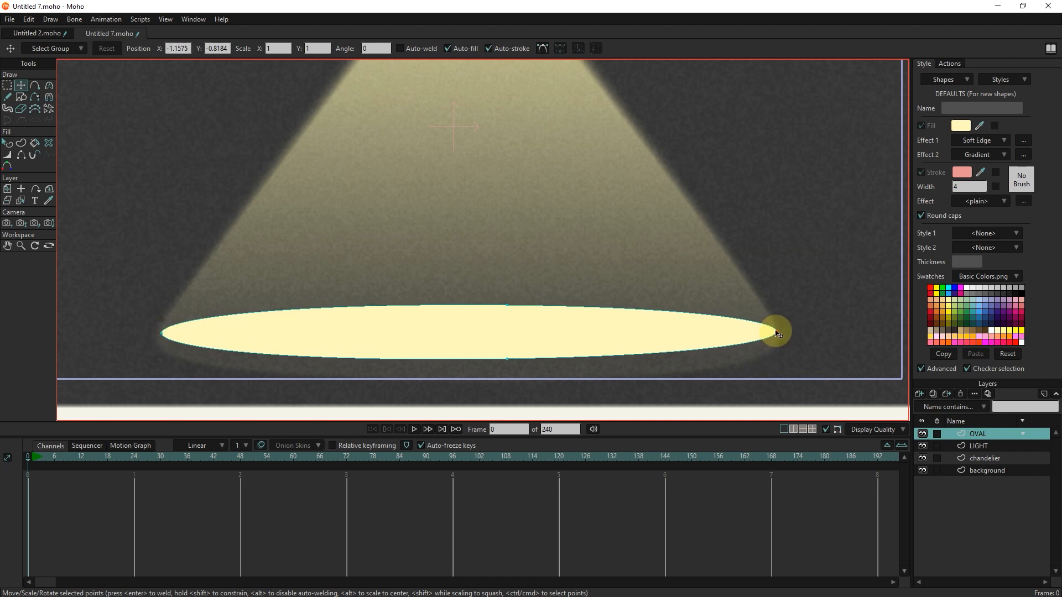
drag(777, 333, 468, 378)
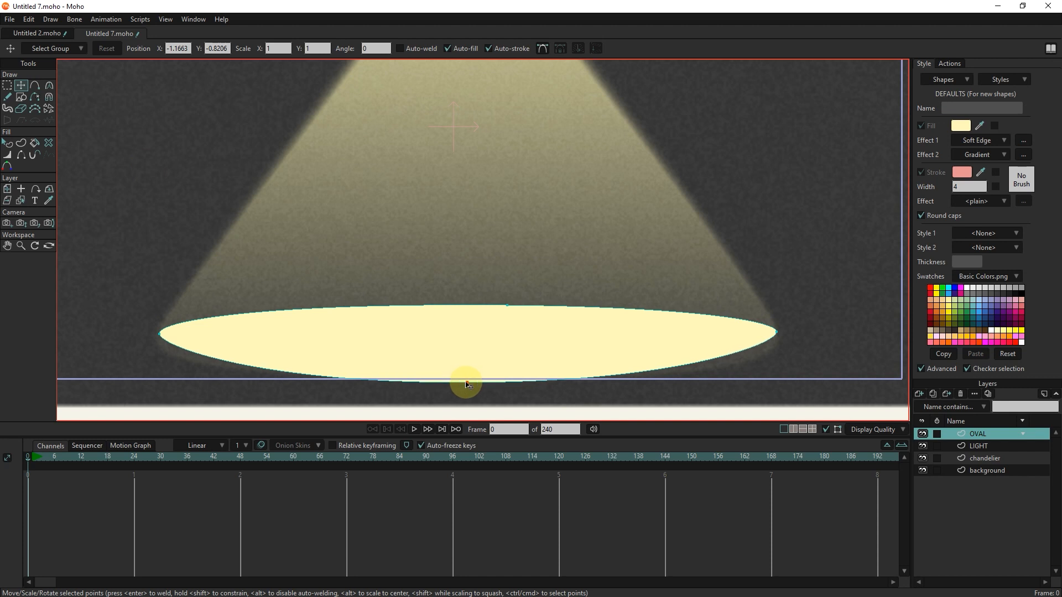
drag(466, 385, 750, 362)
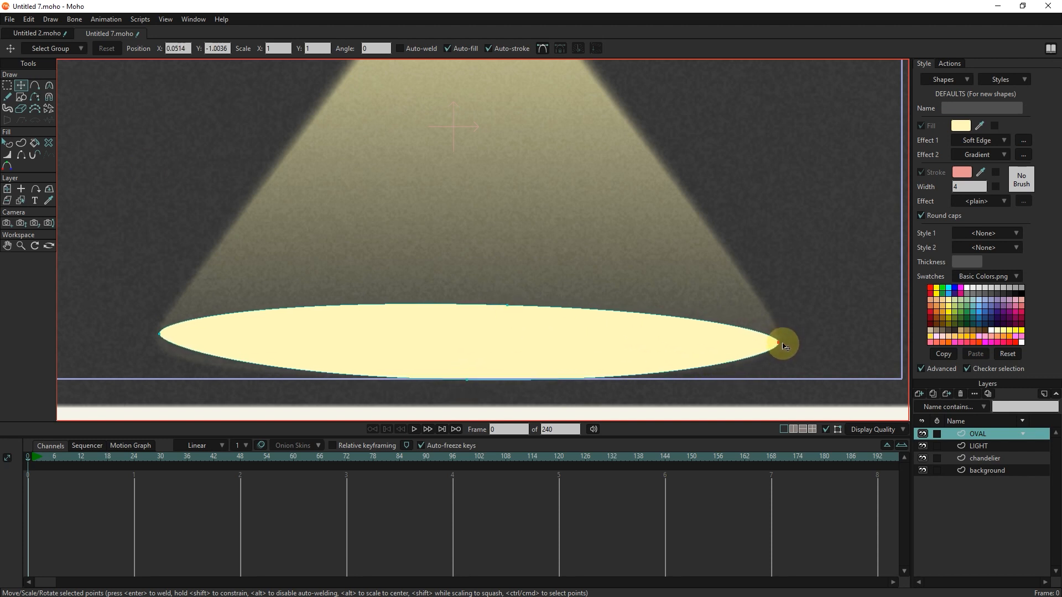
drag(782, 345, 511, 308)
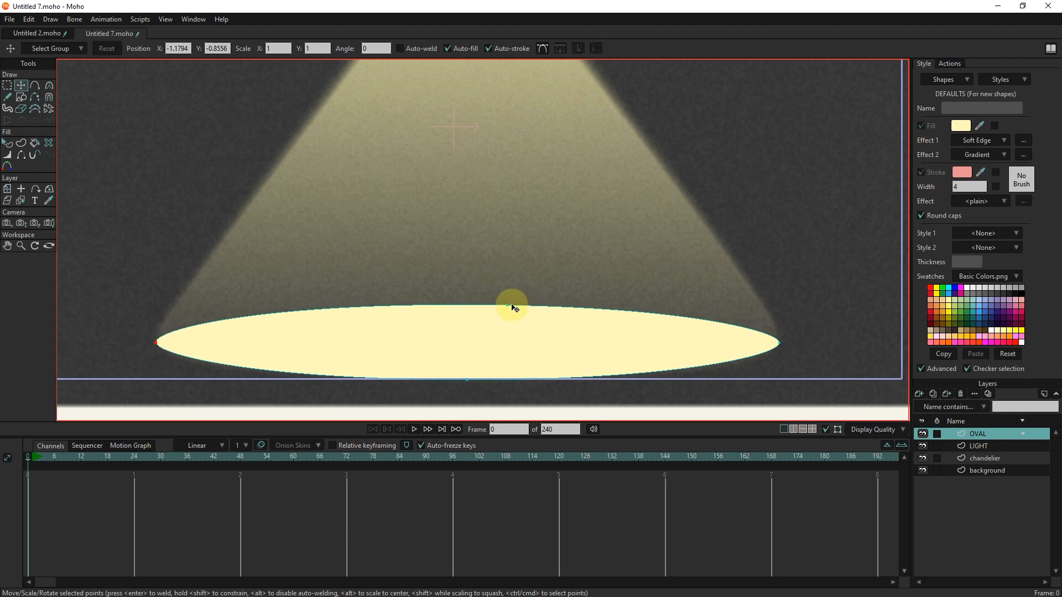
drag(511, 308, 471, 319)
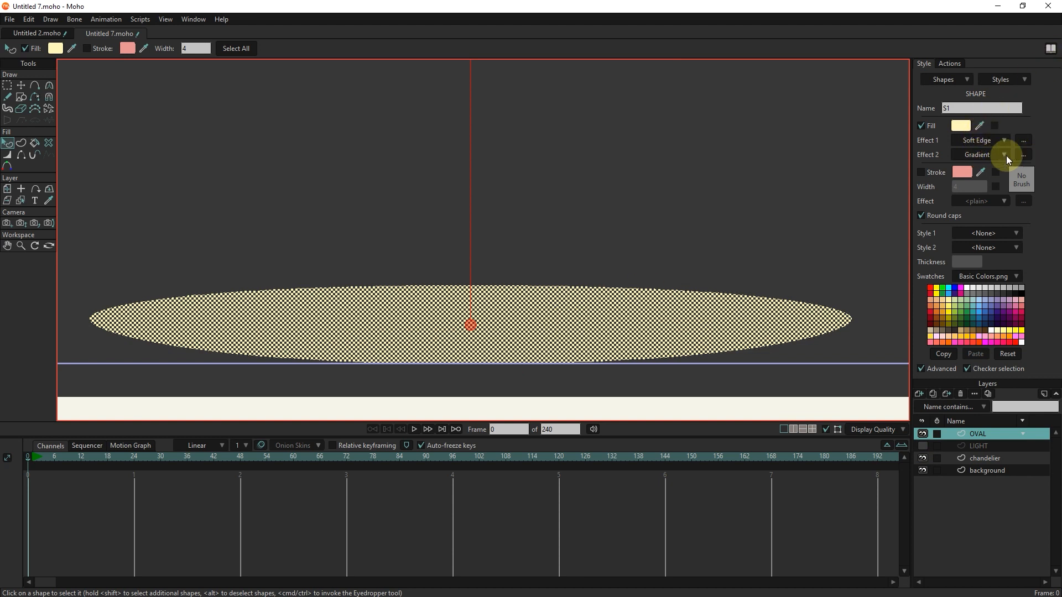
Step: Set the oval's Effect 2 to plain and give its pale yellow fill alpha 81
click(1009, 155)
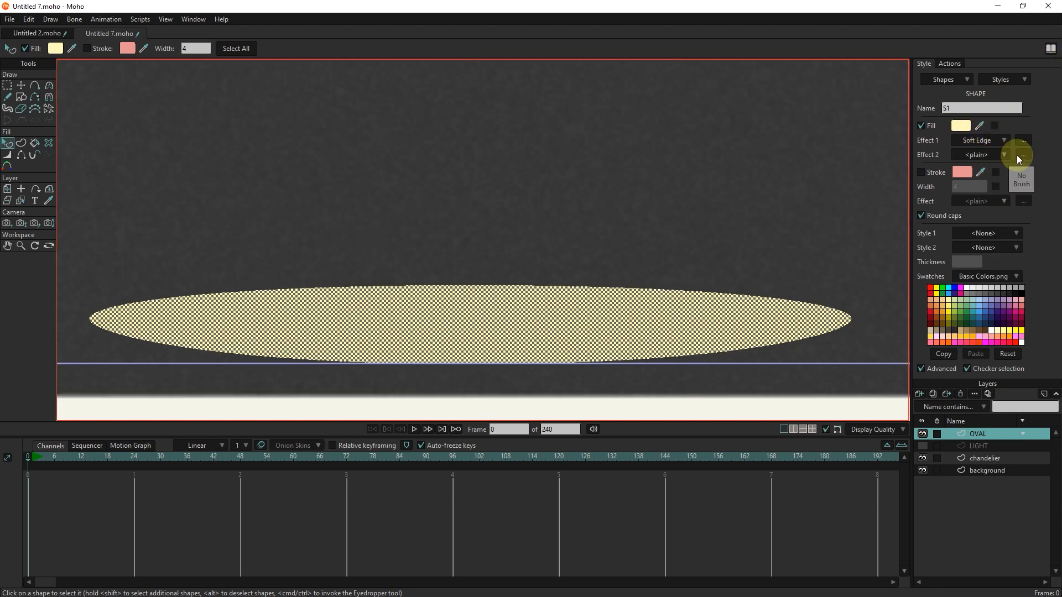
click(960, 125)
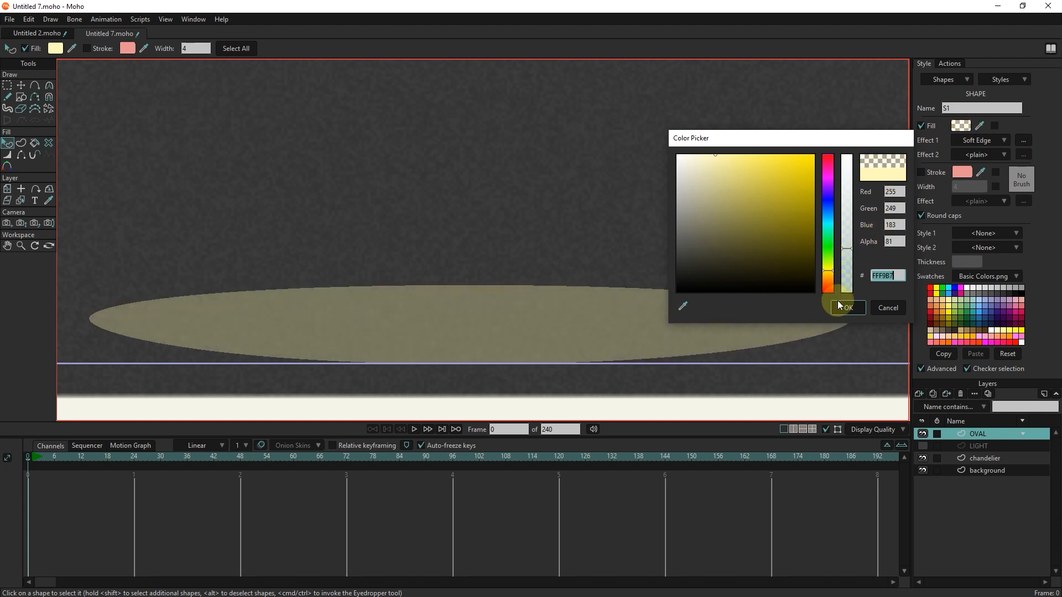
click(848, 308)
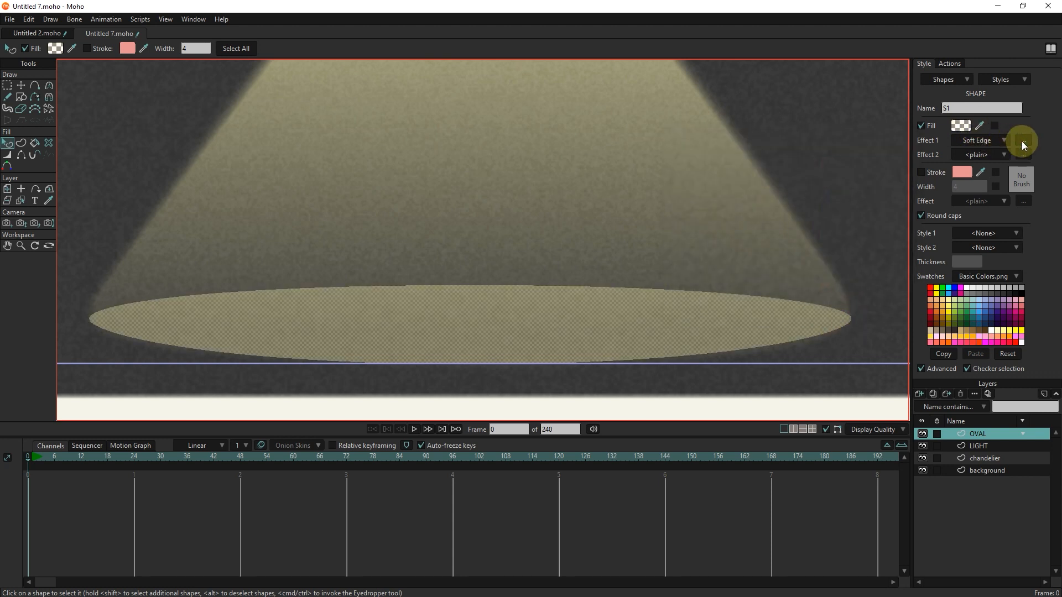
Step: Confirm the oval's Soft Edge blur of 4.3520, check a render, and add LIGHT to the layer selection
click(1023, 140)
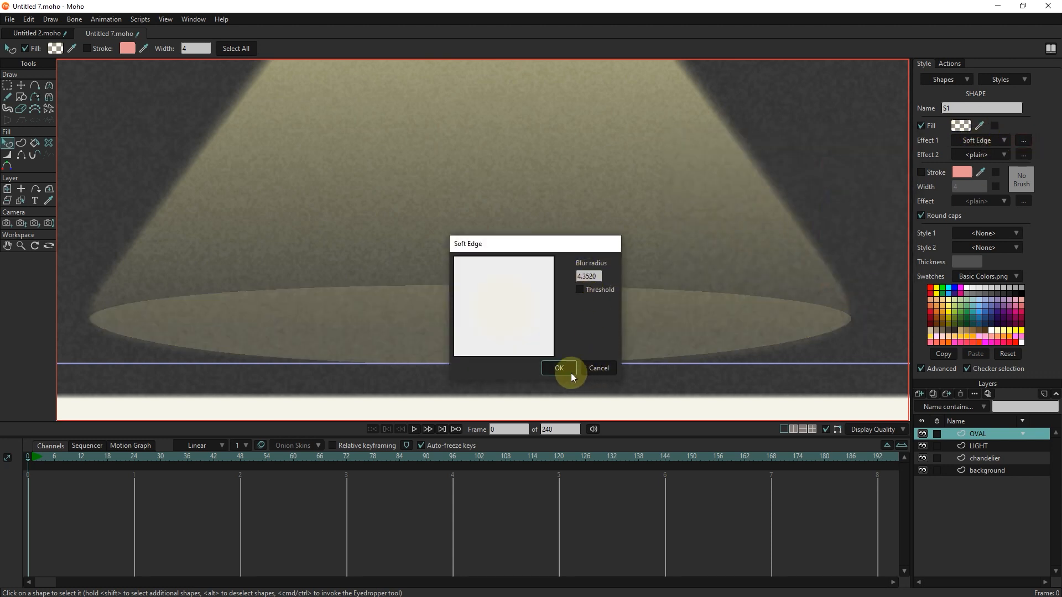
click(558, 369)
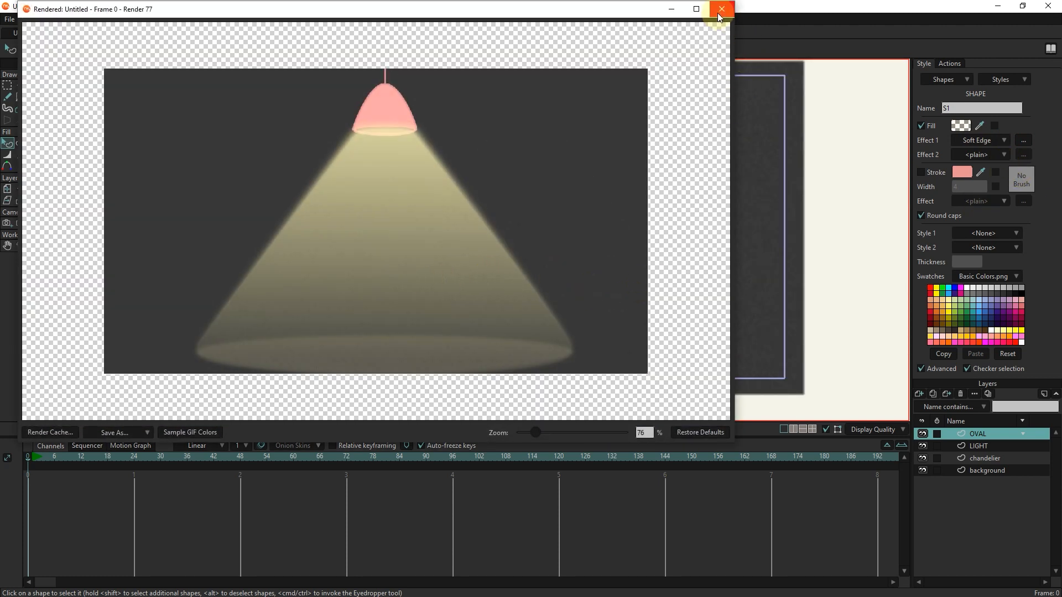
click(718, 10)
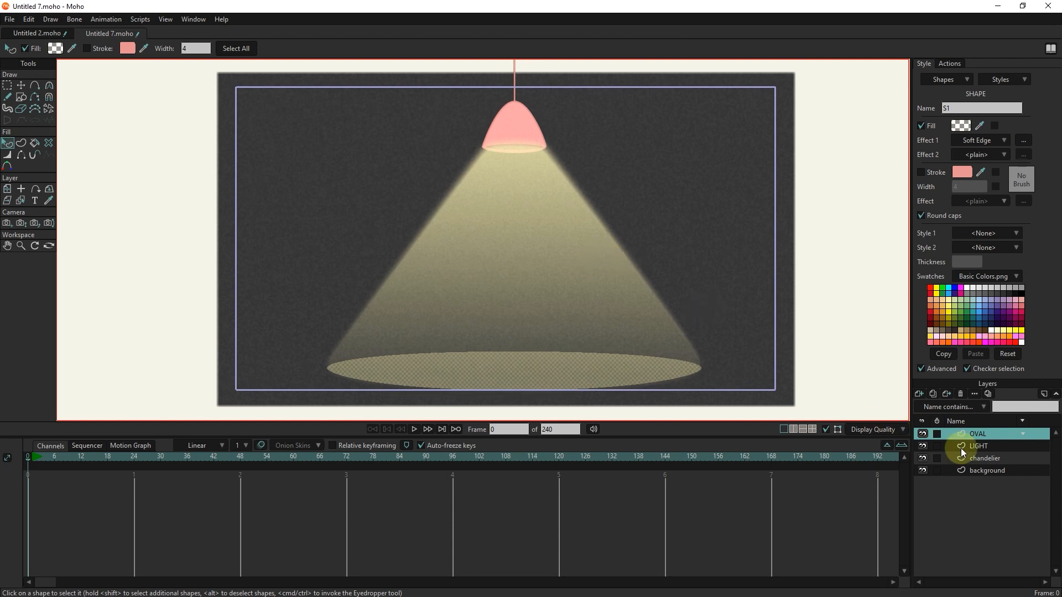
click(979, 446)
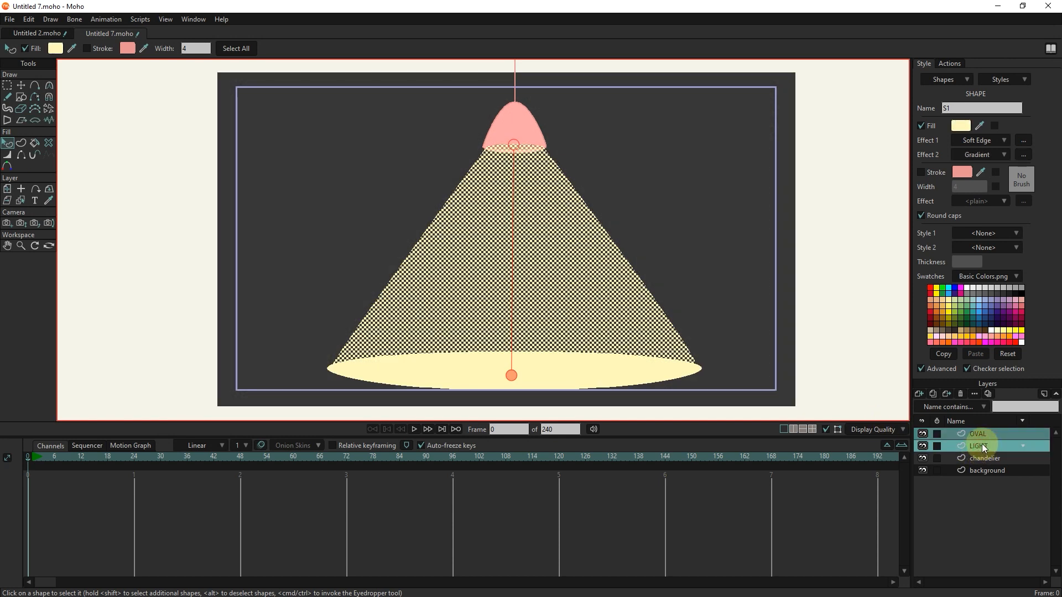
Step: Group the LIGHT and OVAL layers into group layer G and bring up its layer settings
right_click(979, 445)
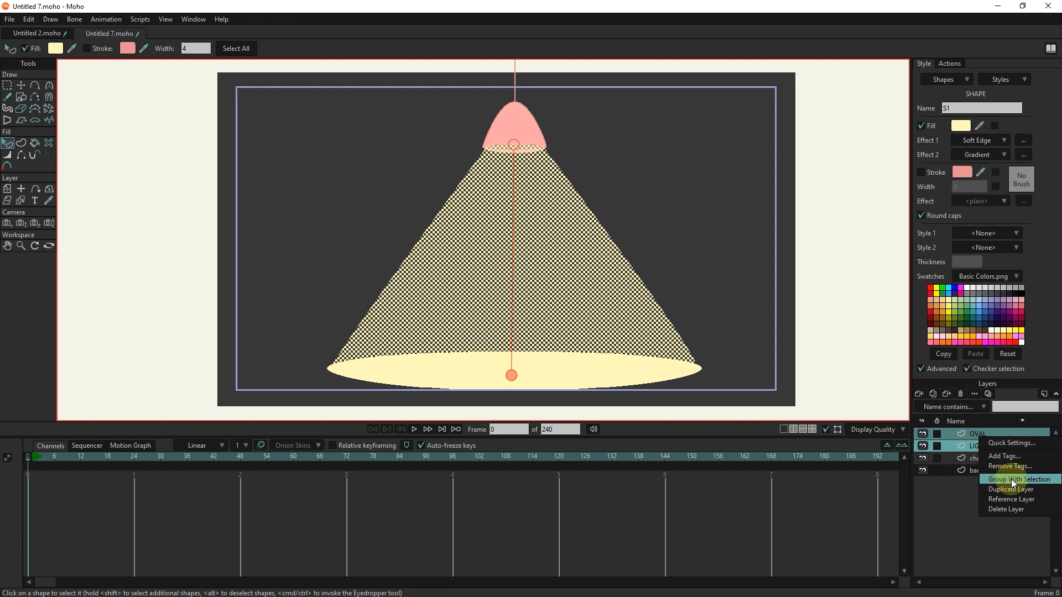
click(1012, 479)
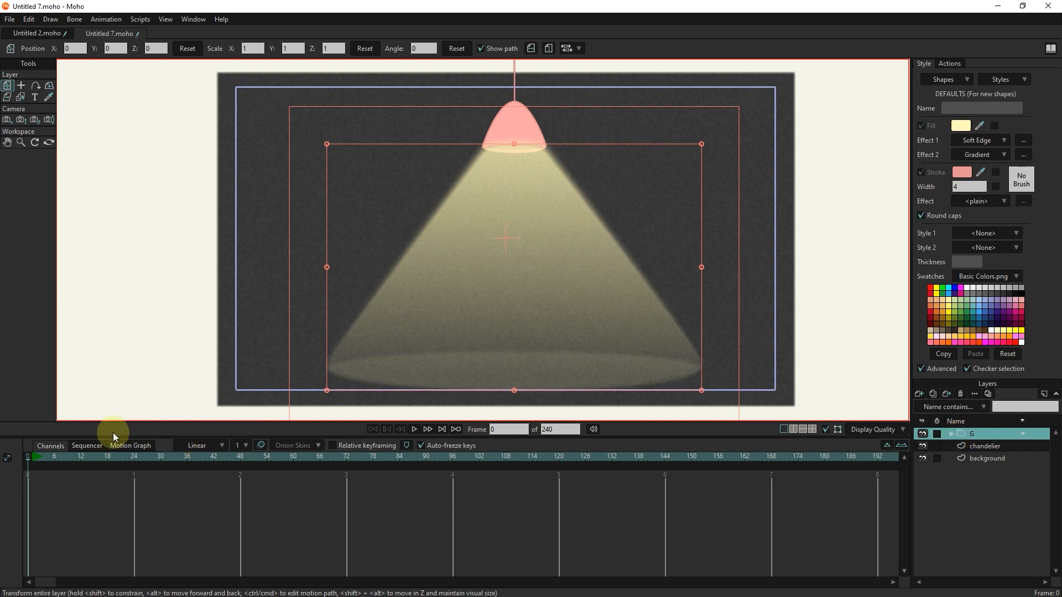
click(31, 458)
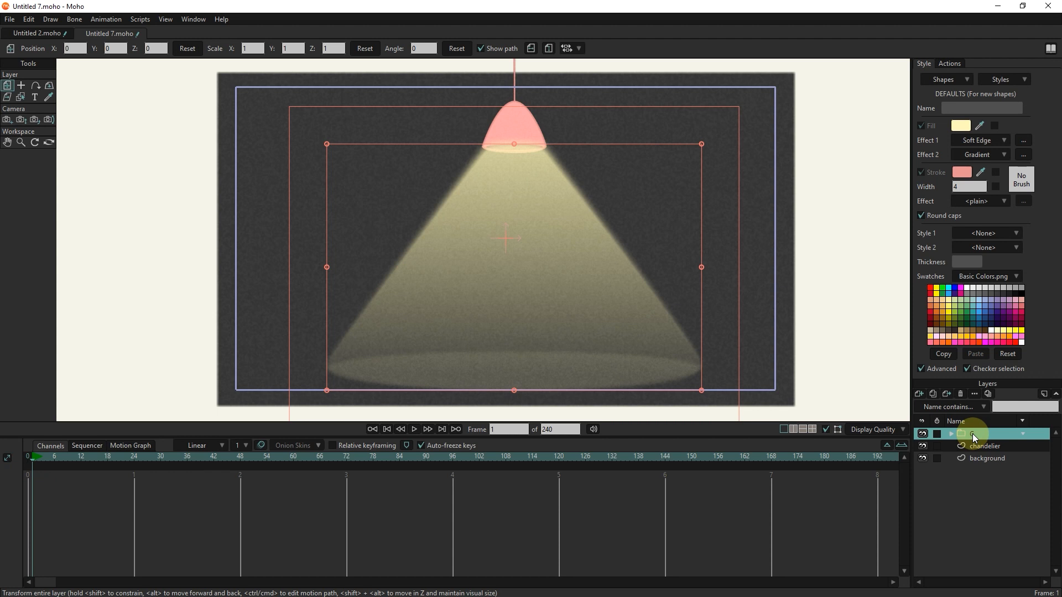
double_click(973, 436)
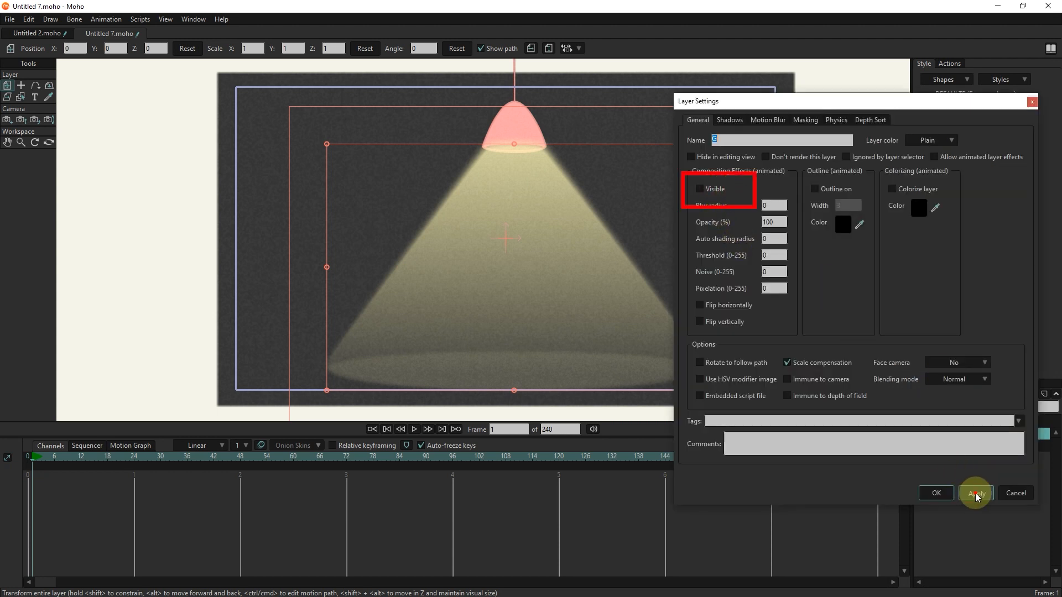
Step: Key the light group hidden at frame 0, visible at frame 24 and hidden at frame 72
click(975, 493)
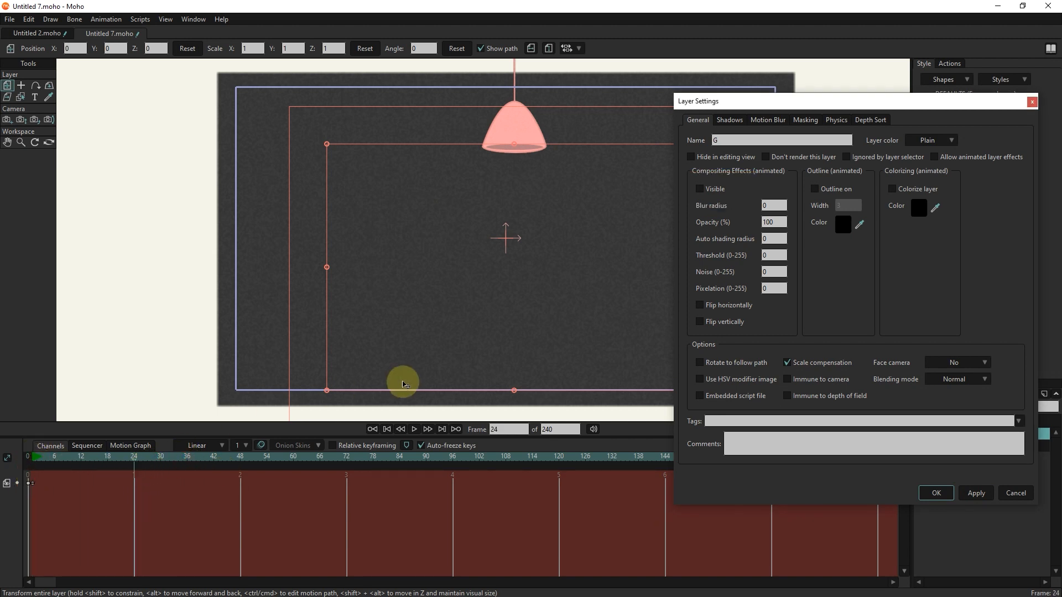
click(700, 189)
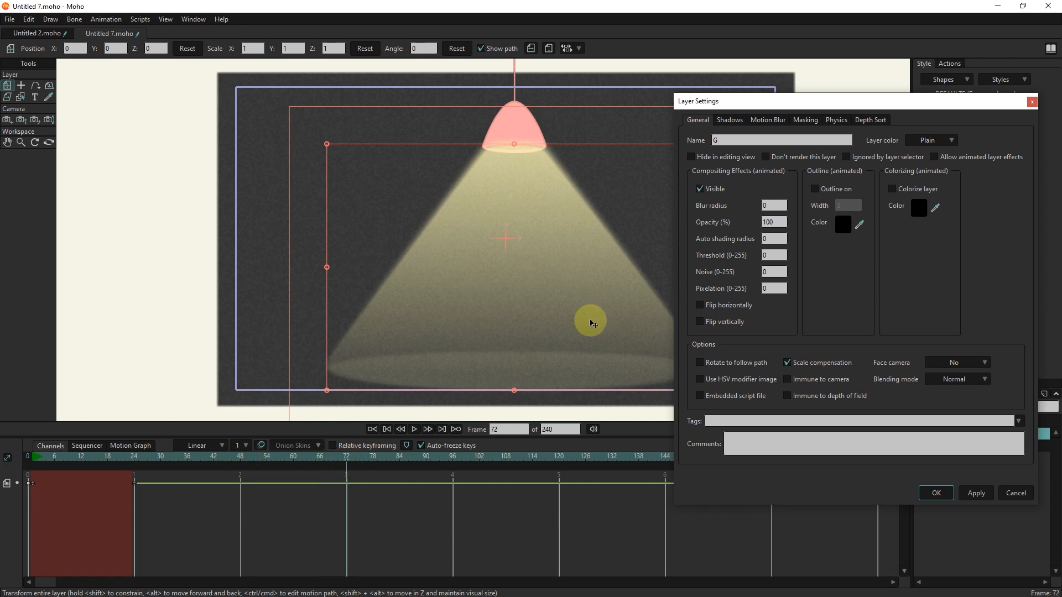
click(700, 189)
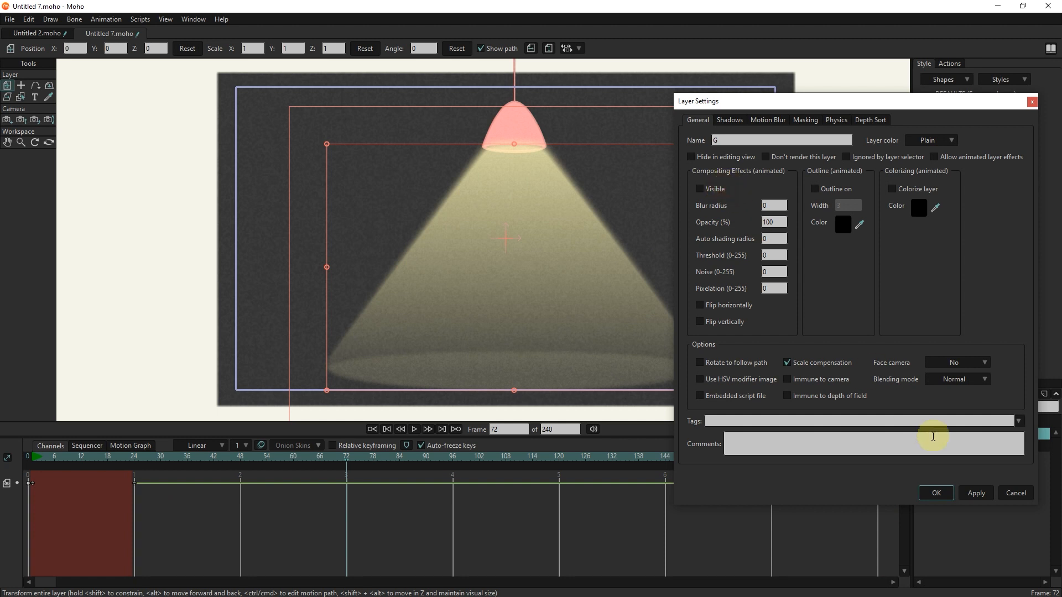
click(345, 463)
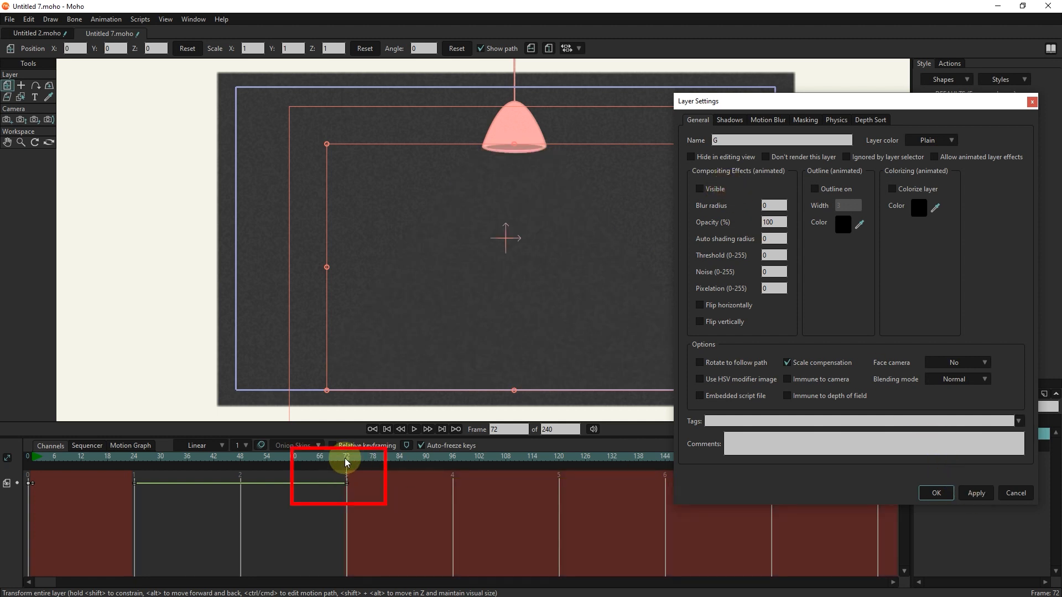
Step: Key the group visible at frame 120, hidden at frame 144 and visible at frame 168
drag(345, 474, 557, 474)
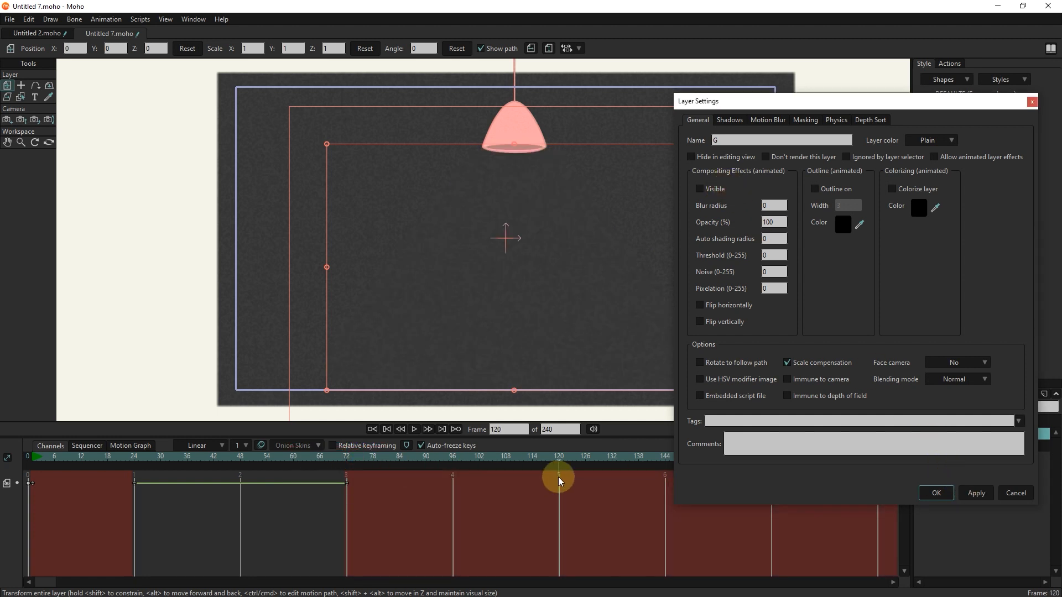
click(699, 188)
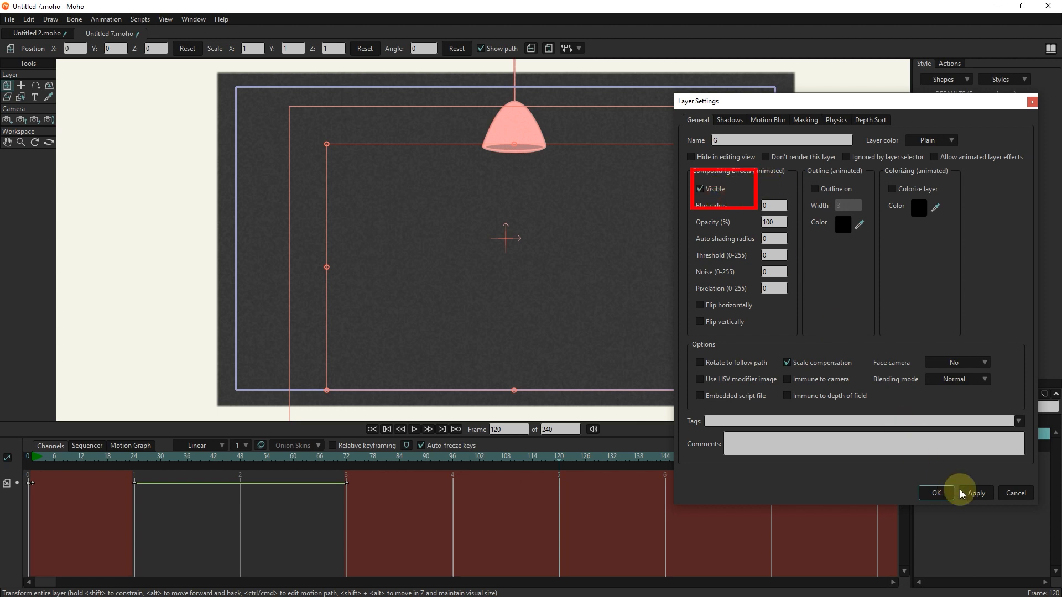
click(976, 494)
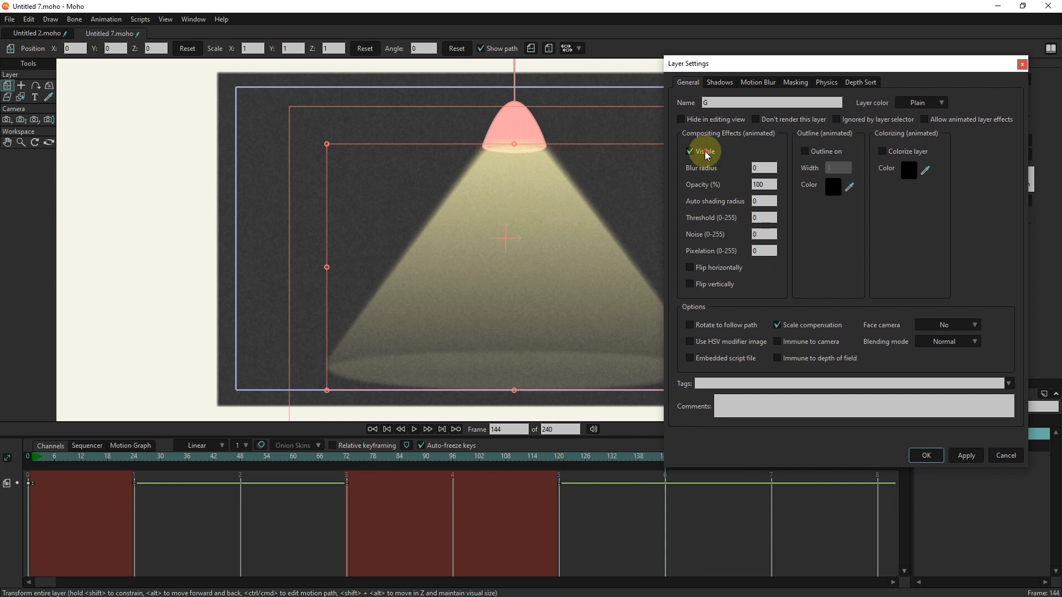
click(689, 151)
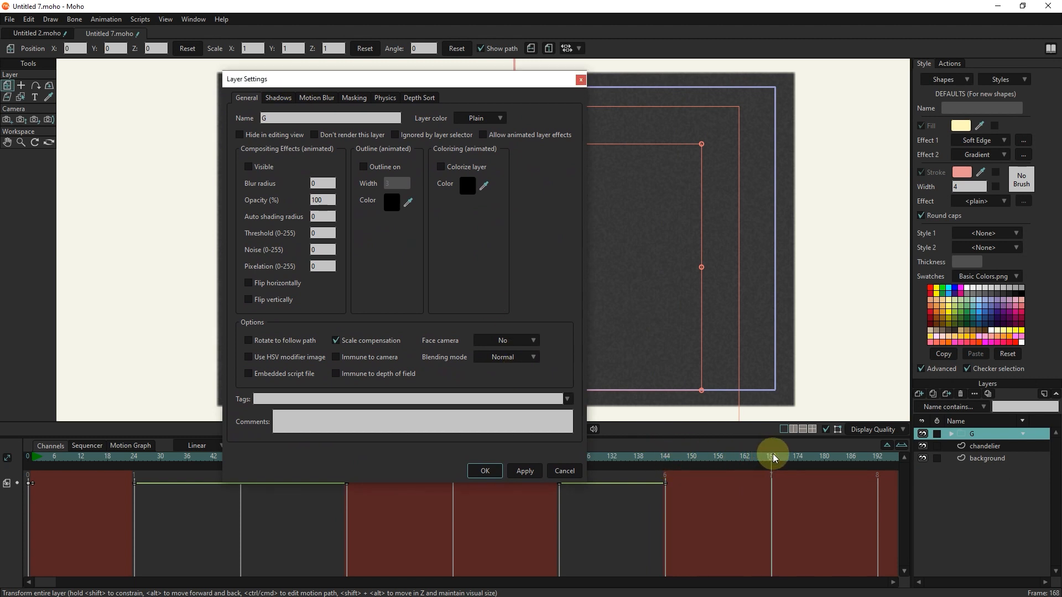
click(247, 167)
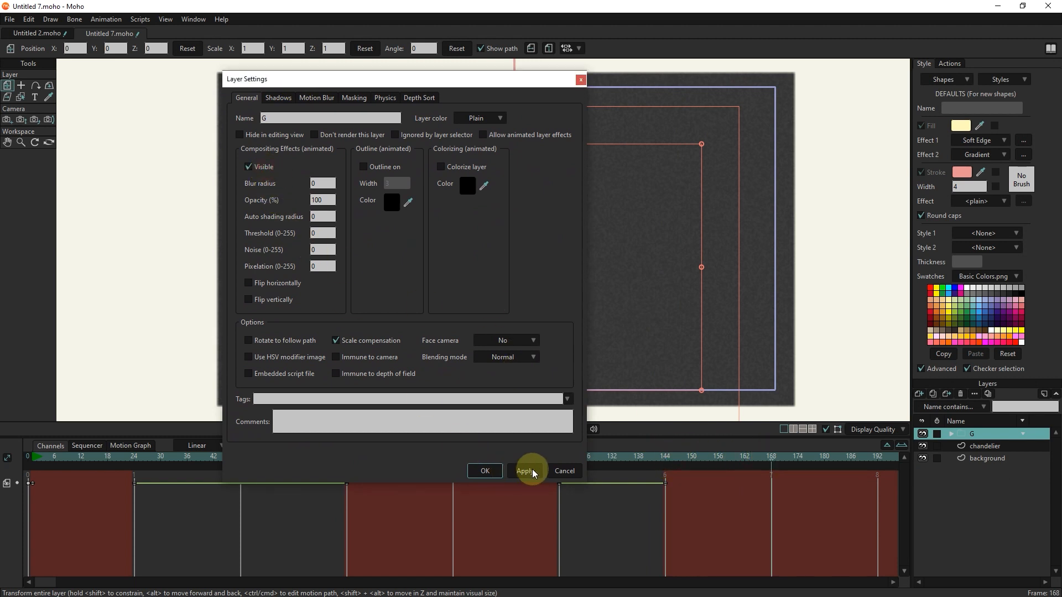
click(525, 471)
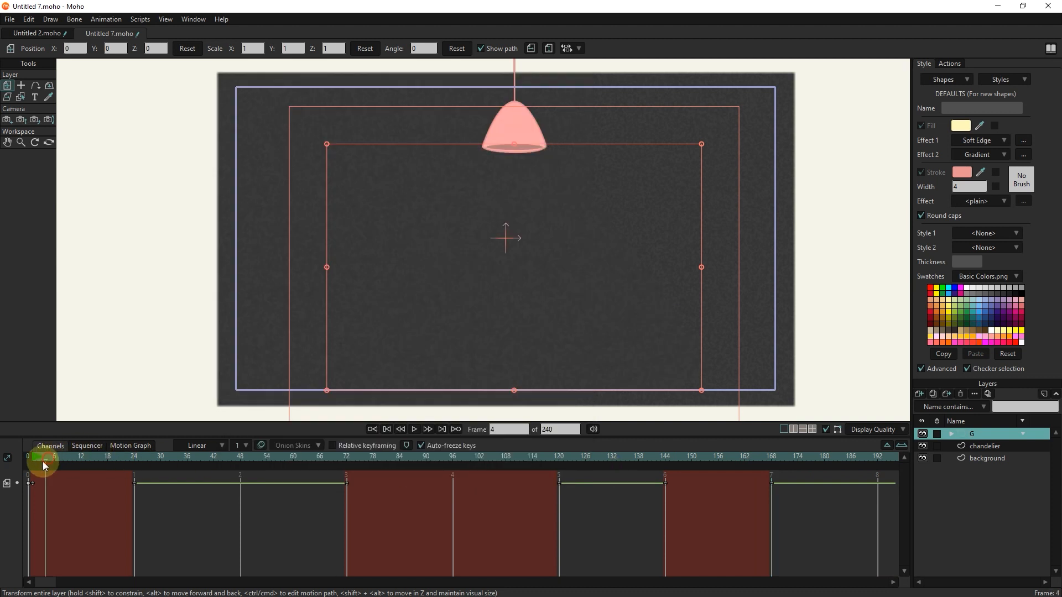
click(413, 429)
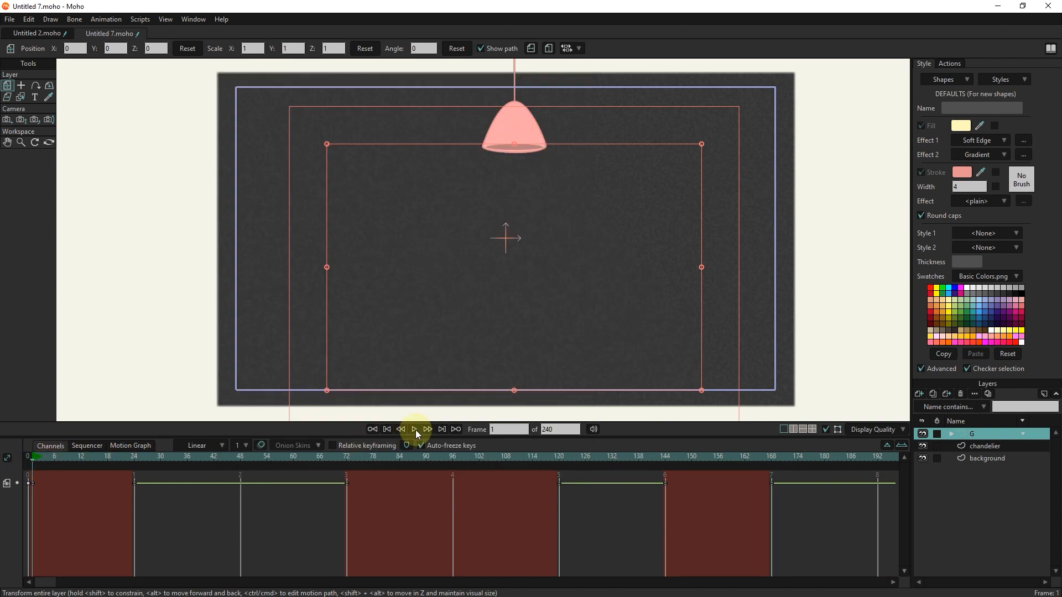
click(415, 429)
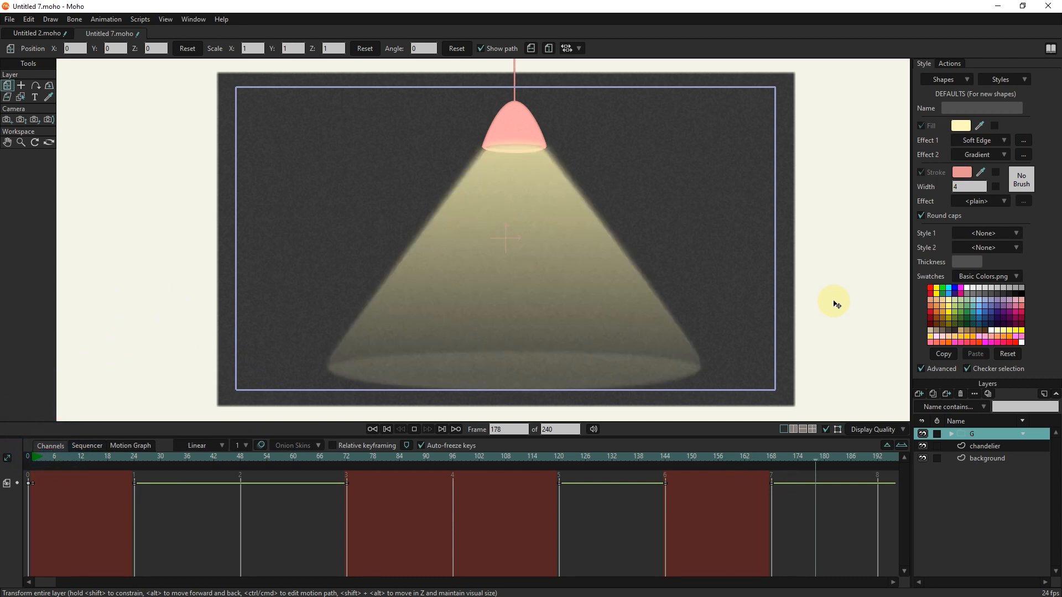
click(413, 428)
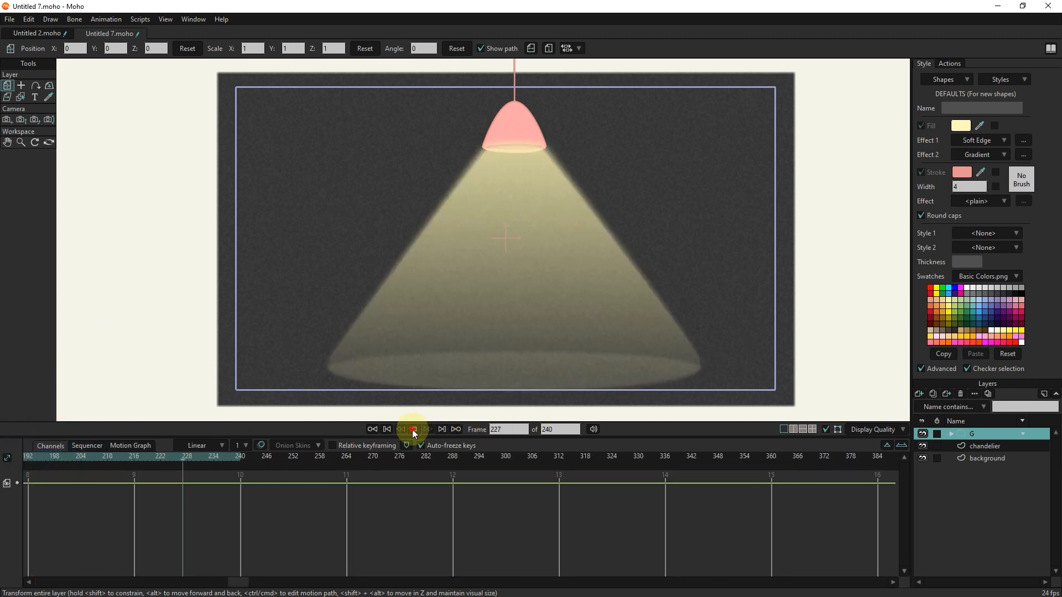
click(414, 429)
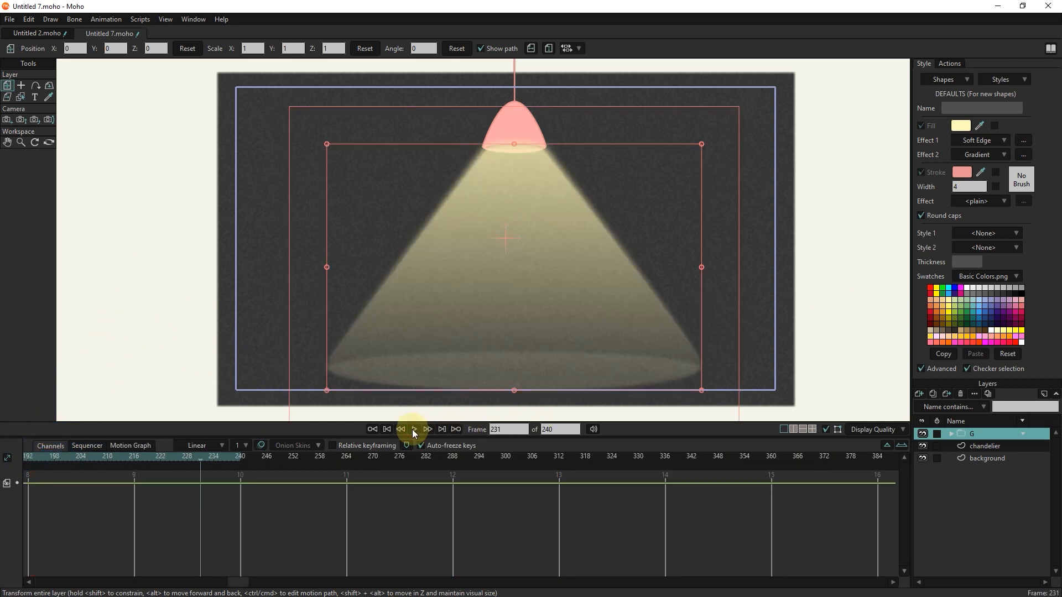